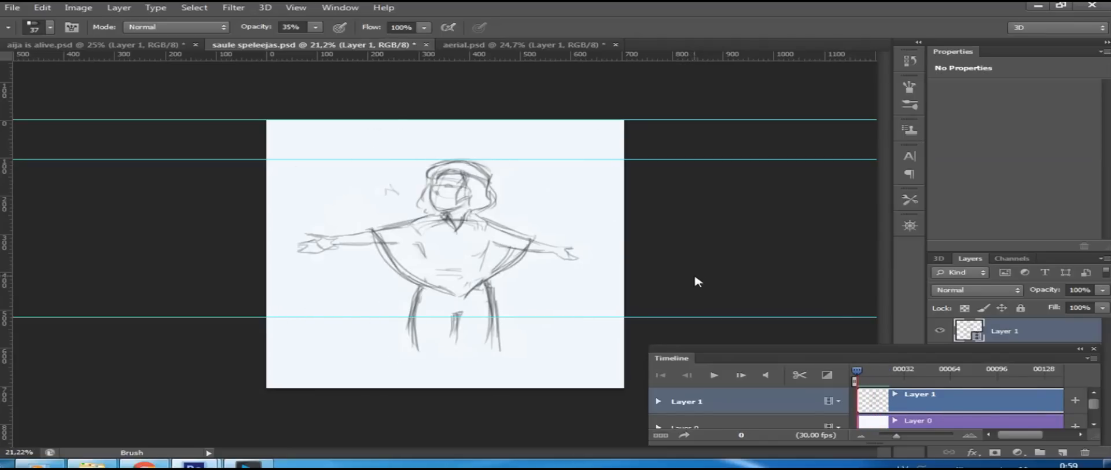
Step: Create a new blank 148,01 mm square document, Untitled-1, beside the animation files
left_click(522, 45)
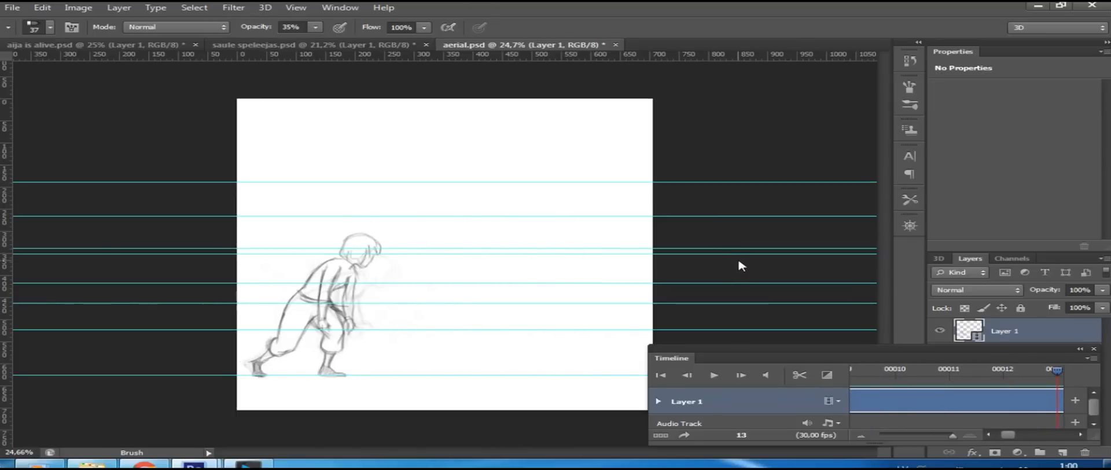
left_click(740, 375)
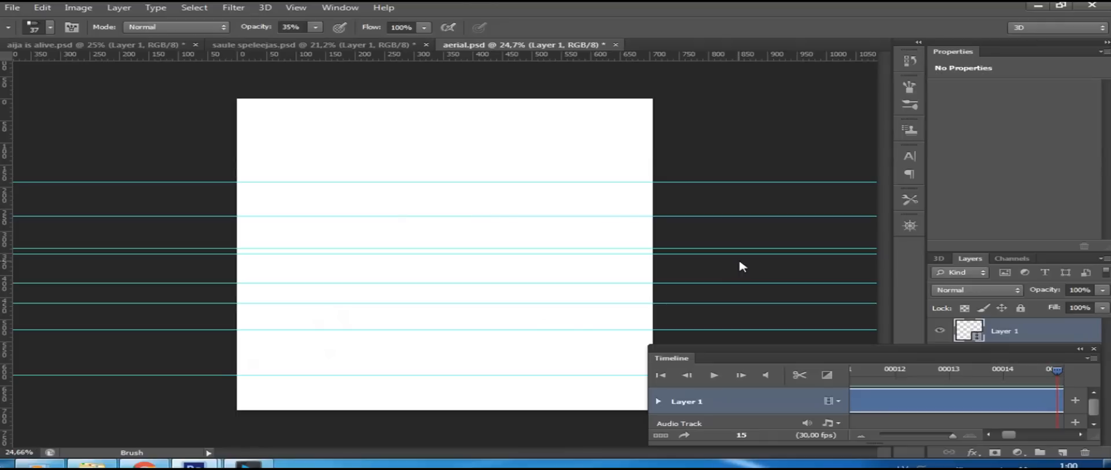
mouse_move(739, 266)
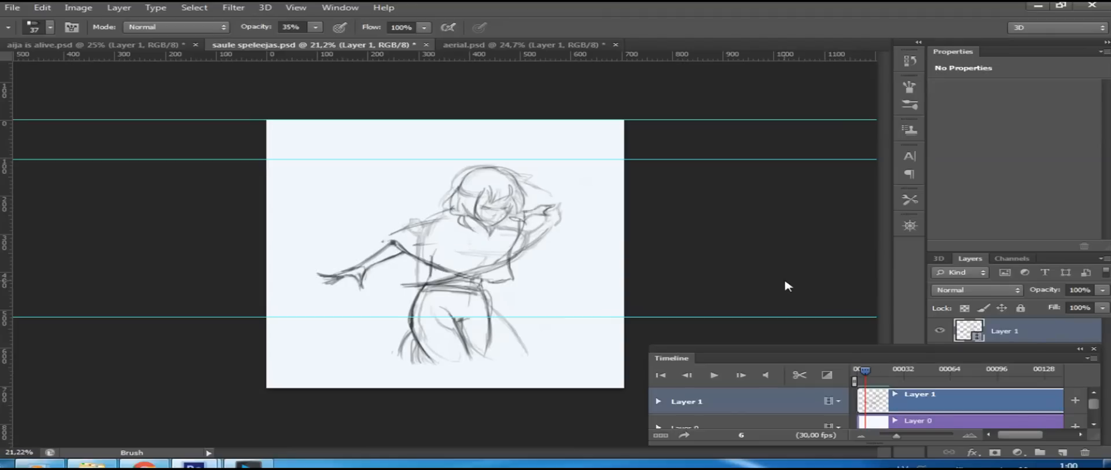
mouse_move(788, 287)
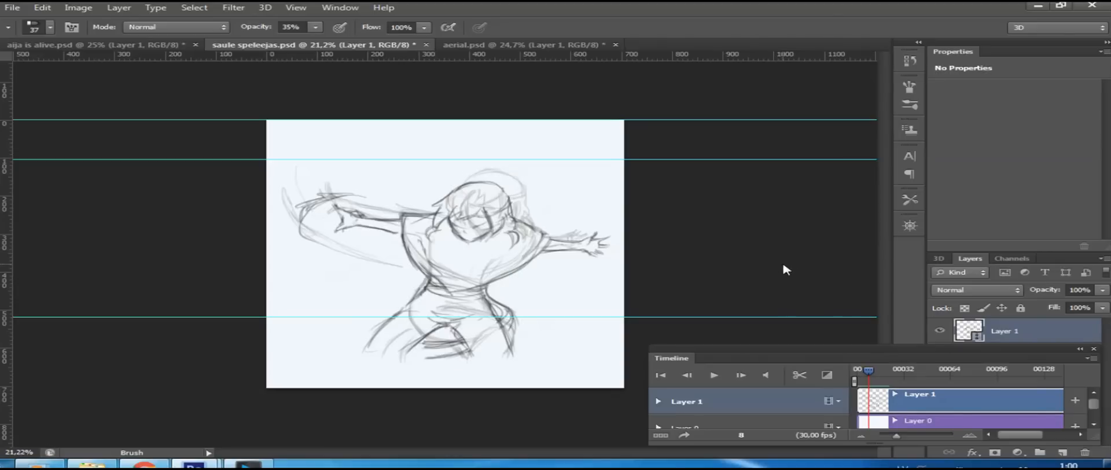
mouse_move(799, 276)
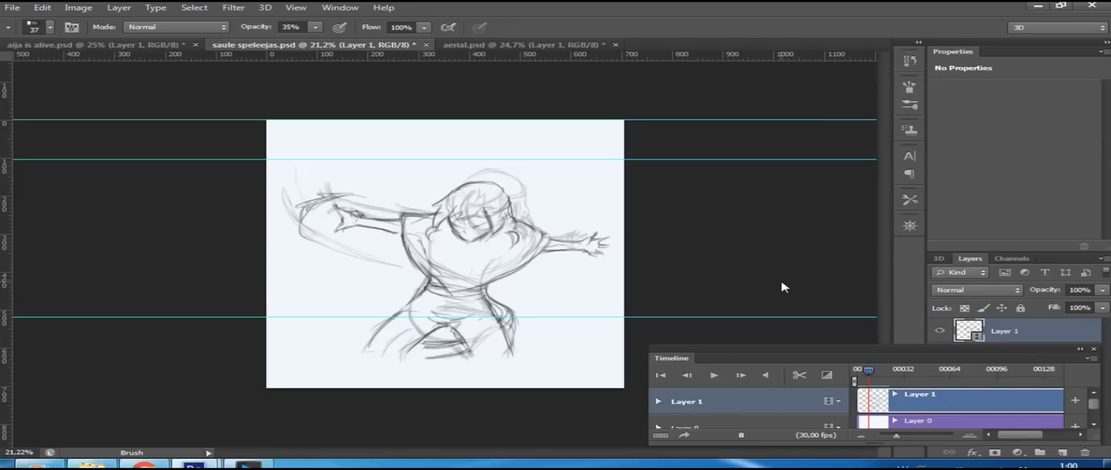
mouse_move(789, 289)
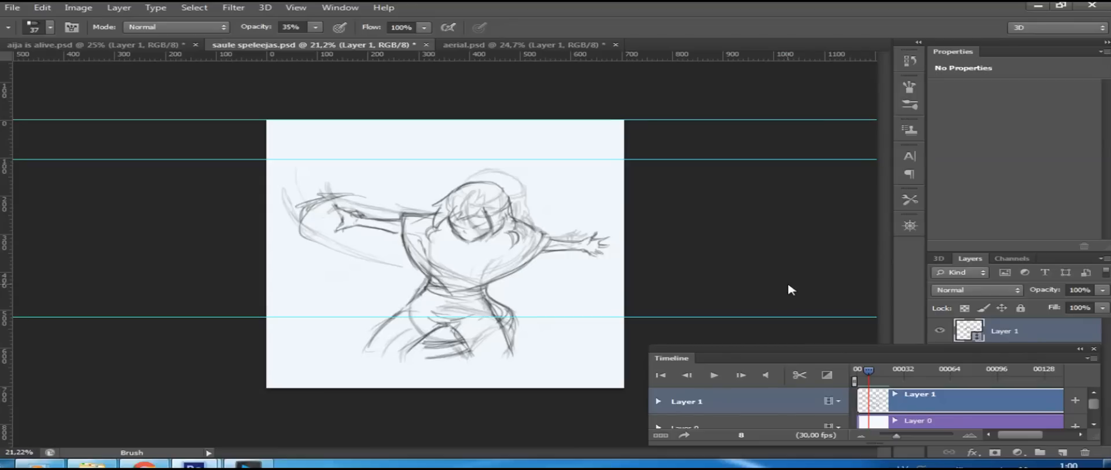
mouse_move(575, 59)
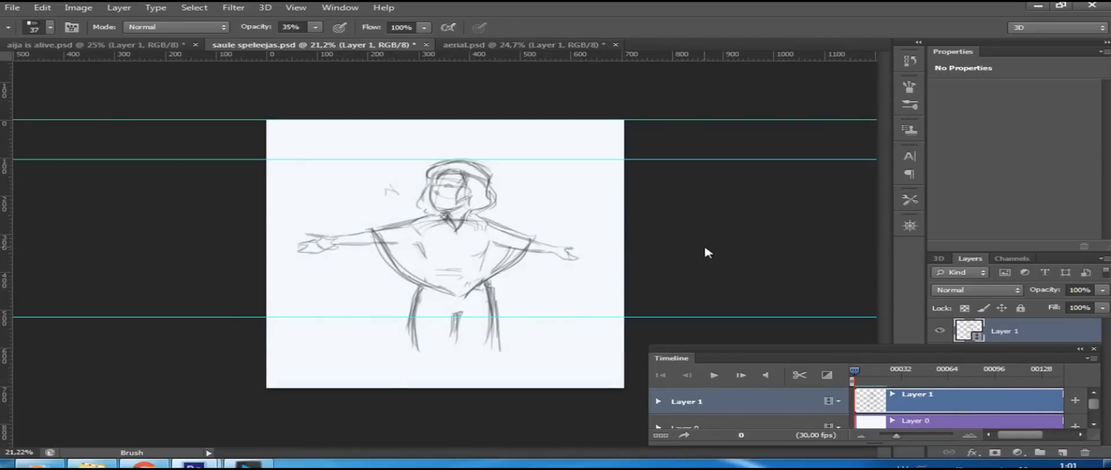
mouse_move(722, 240)
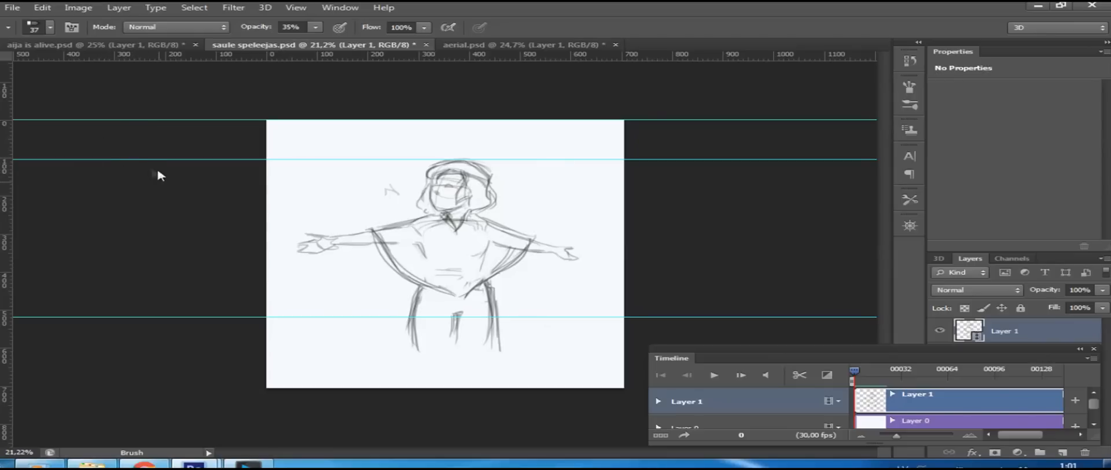
left_click(12, 8)
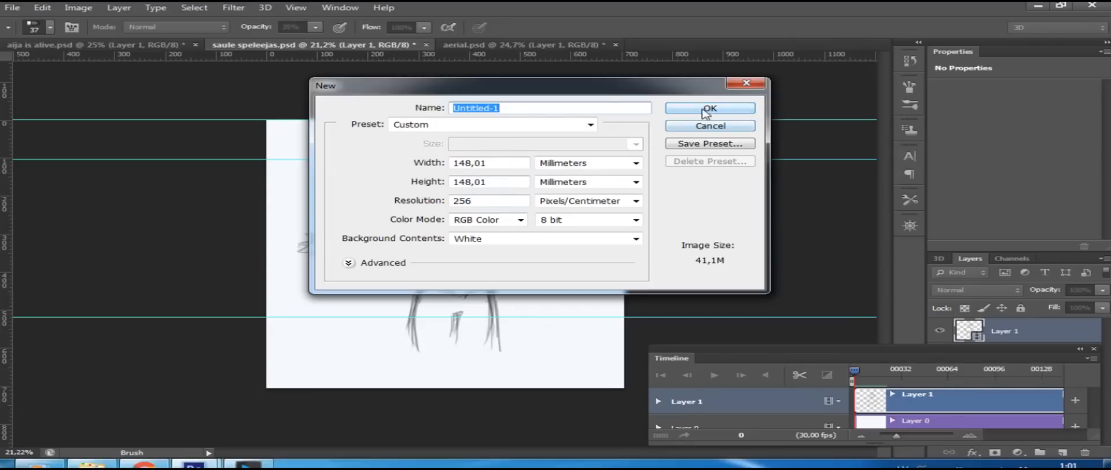
left_click(709, 108)
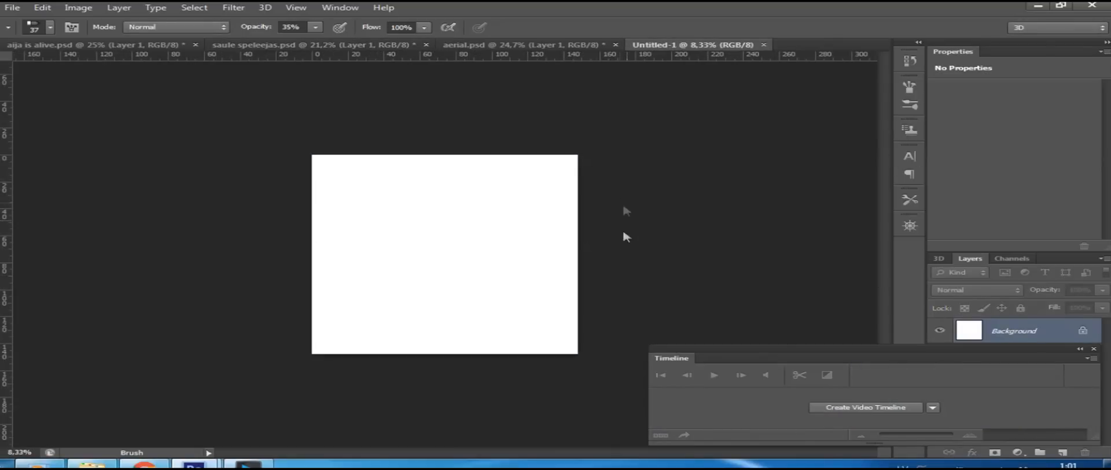
mouse_move(930, 209)
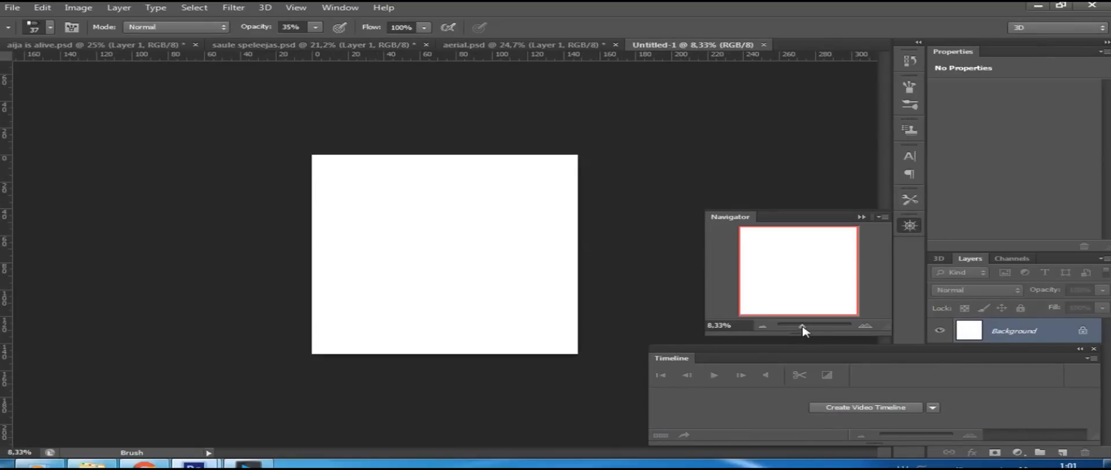
Step: Enlarge the view of the blank canvas with the Navigator zoom slider
left_click_drag(801, 325, 804, 325)
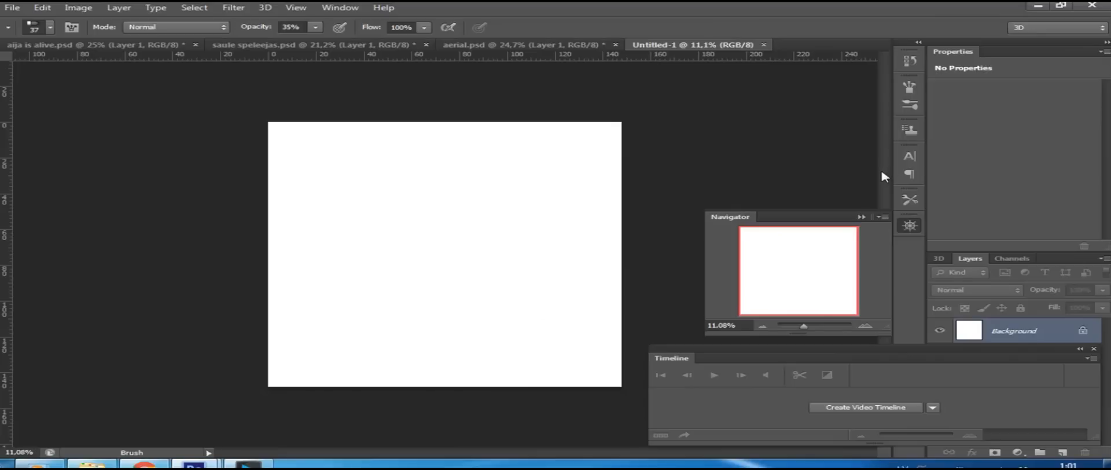
mouse_move(866, 224)
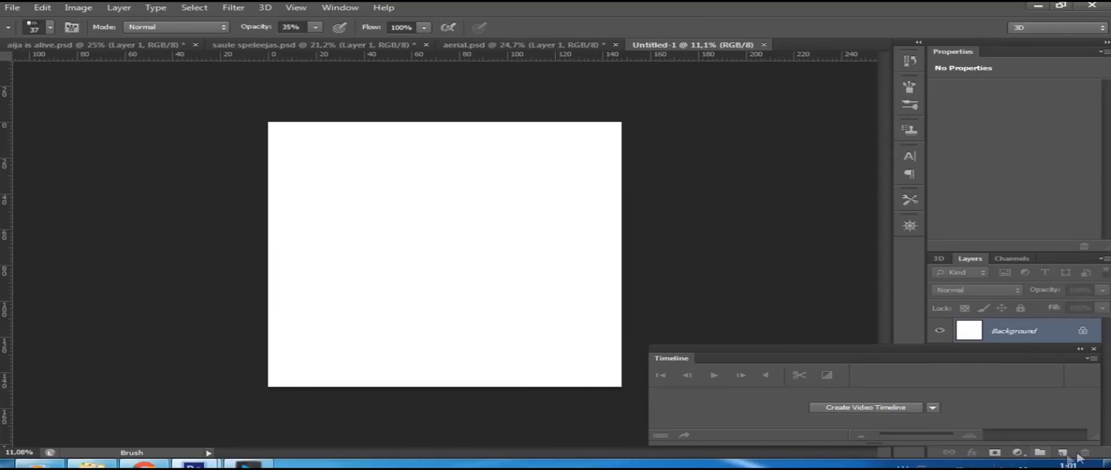
mouse_move(4, 279)
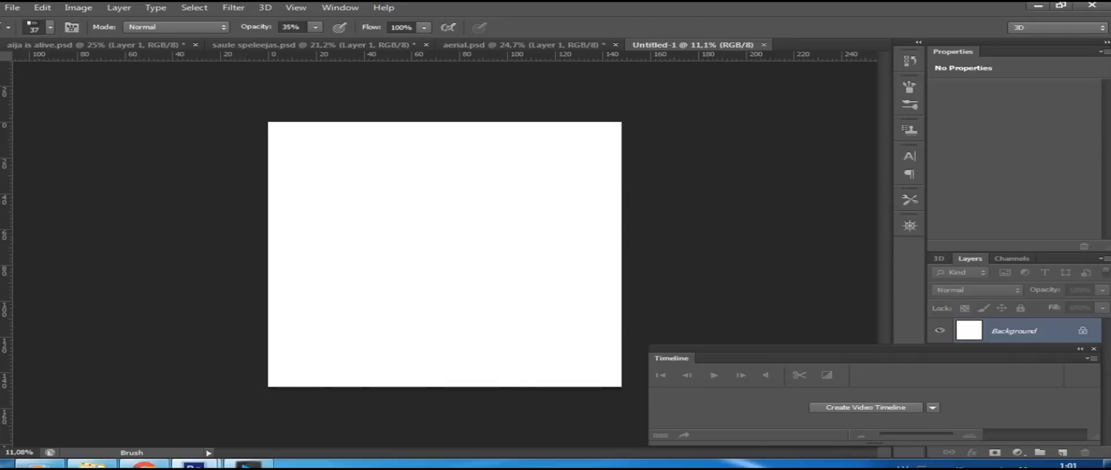
mouse_move(526, 5)
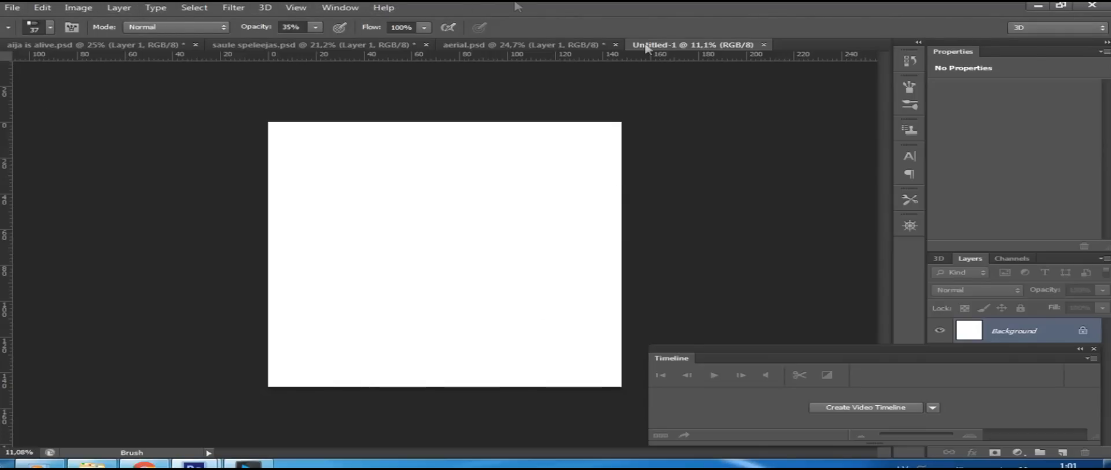
mouse_move(891, 302)
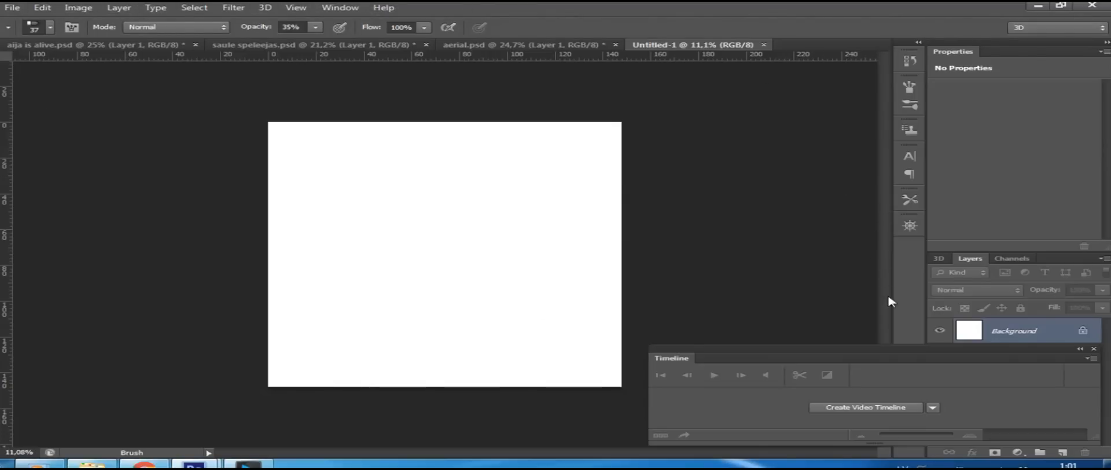
mouse_move(863, 317)
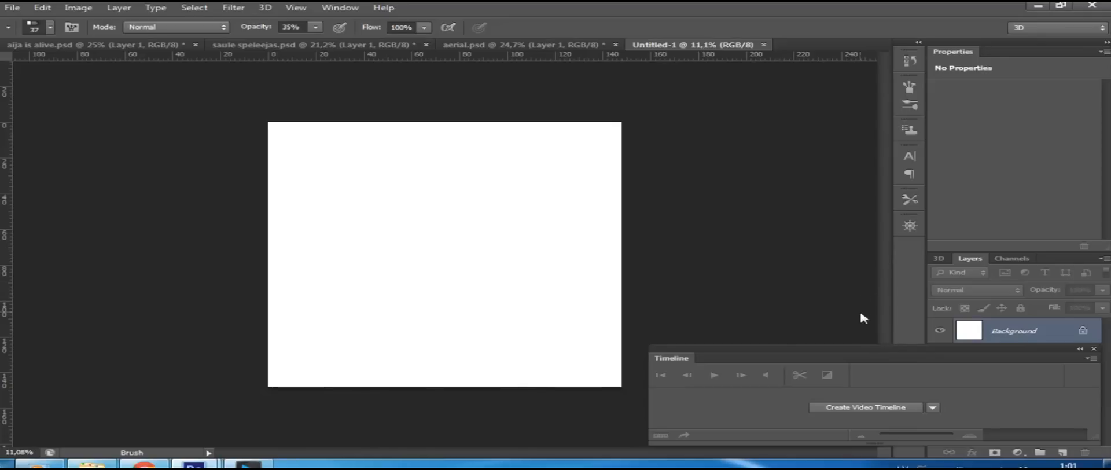
mouse_move(777, 356)
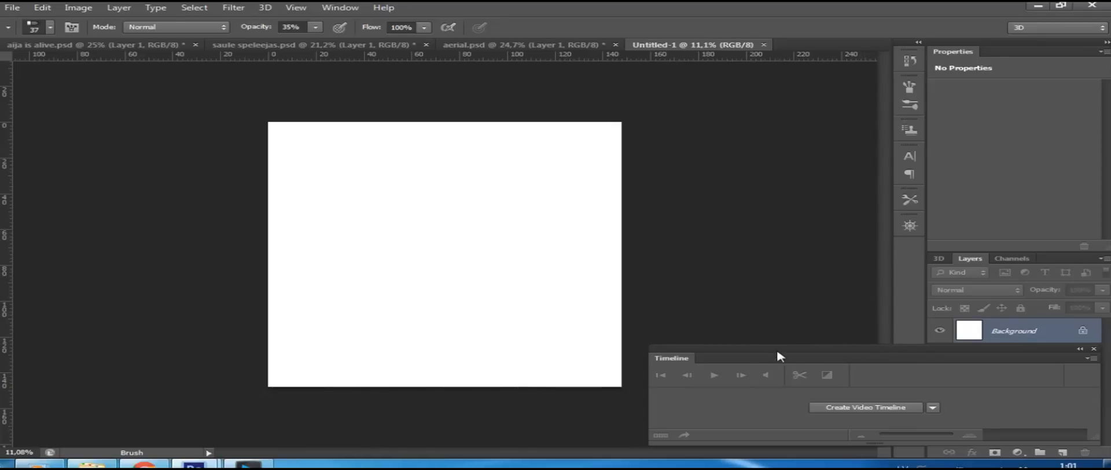
mouse_move(678, 371)
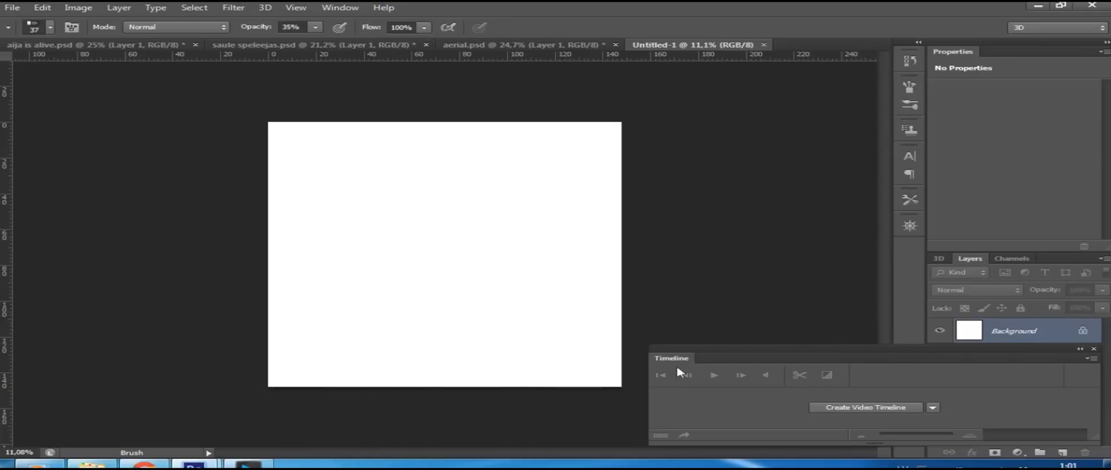
mouse_move(714, 336)
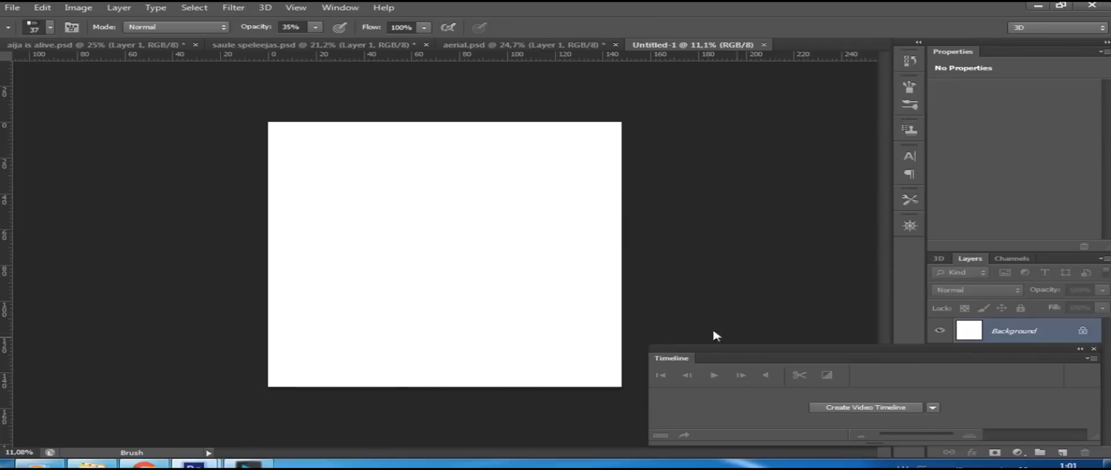
mouse_move(831, 348)
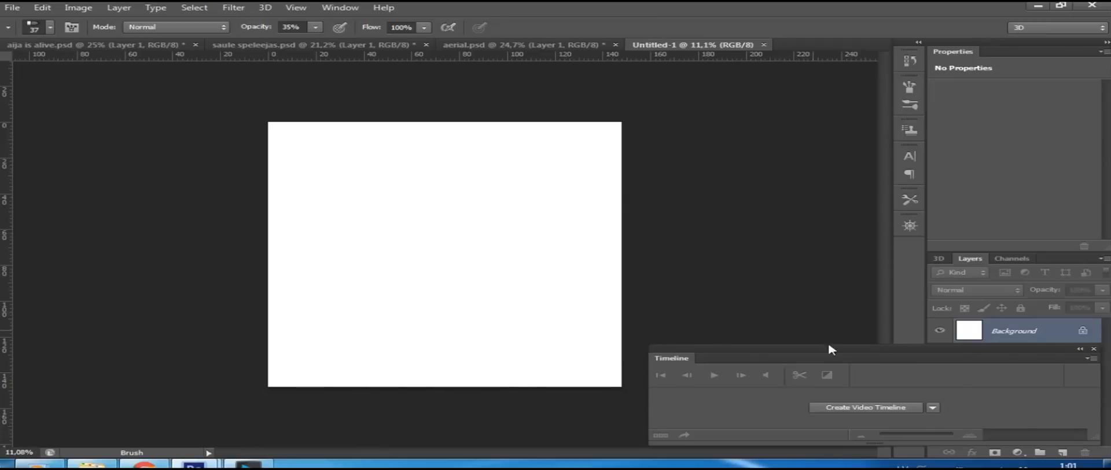
left_click(341, 8)
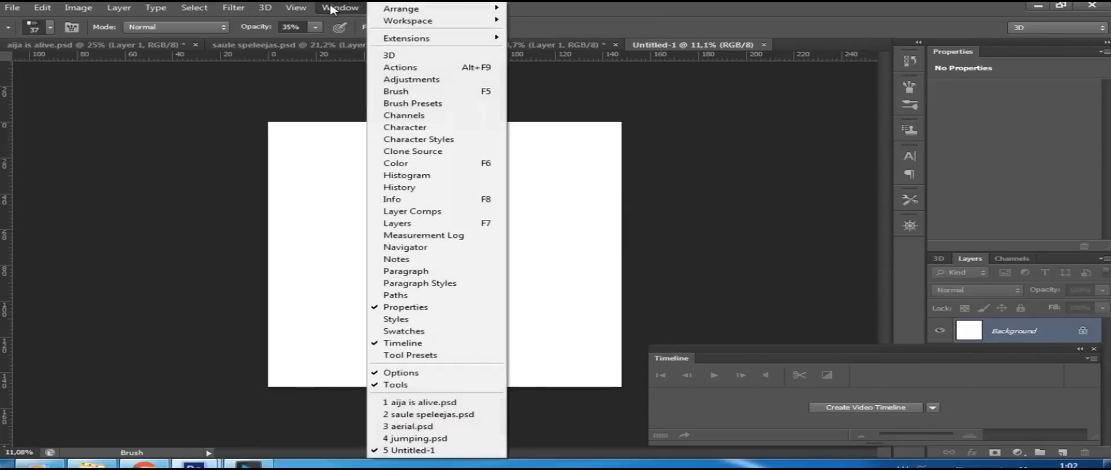
left_click(384, 8)
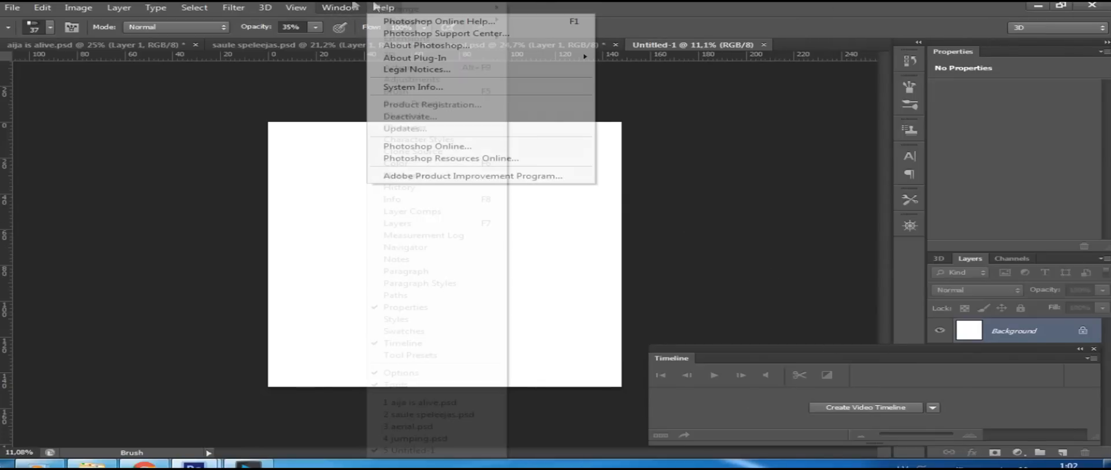
left_click(340, 7)
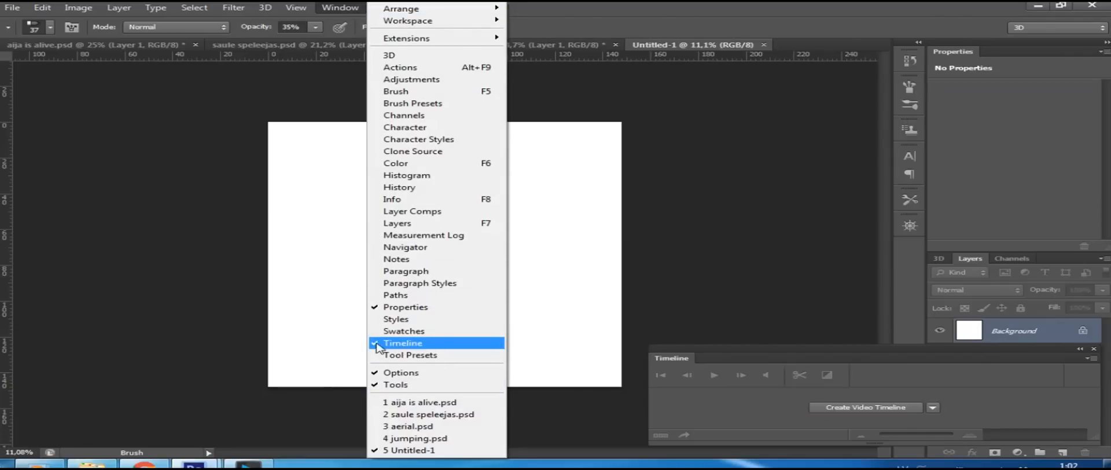
left_click(403, 342)
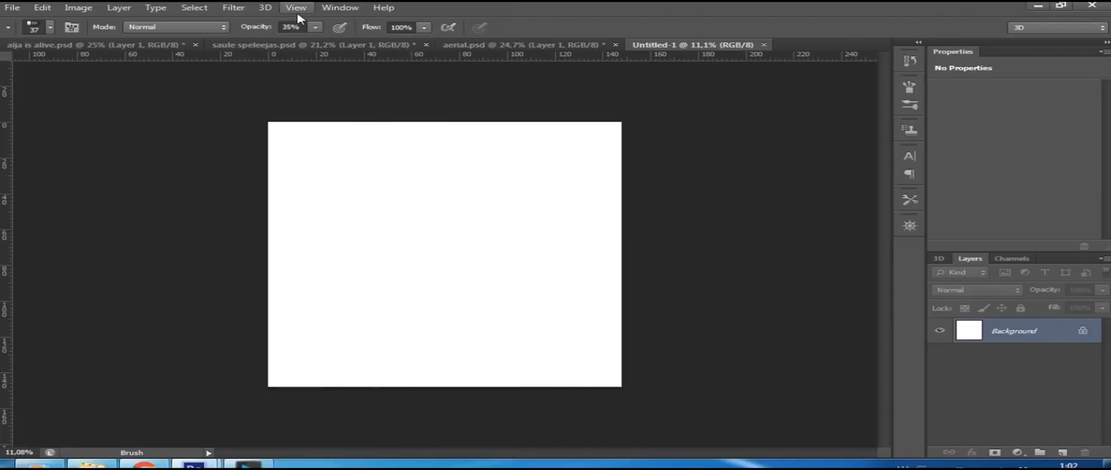
left_click(340, 8)
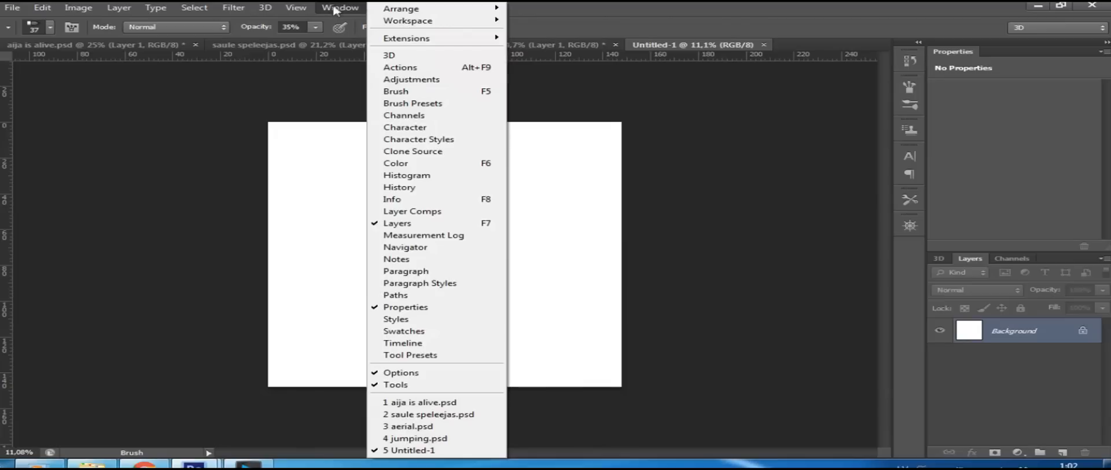
mouse_move(403, 114)
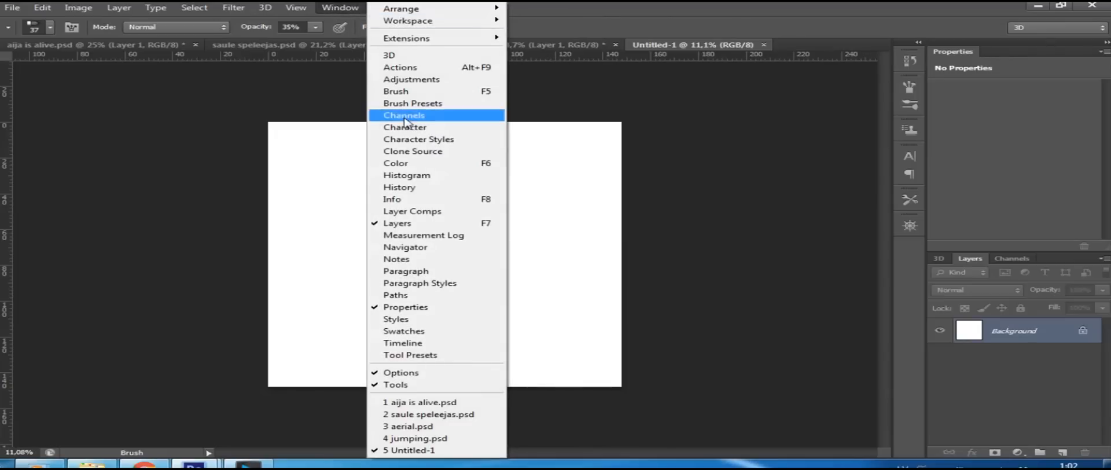
left_click(403, 342)
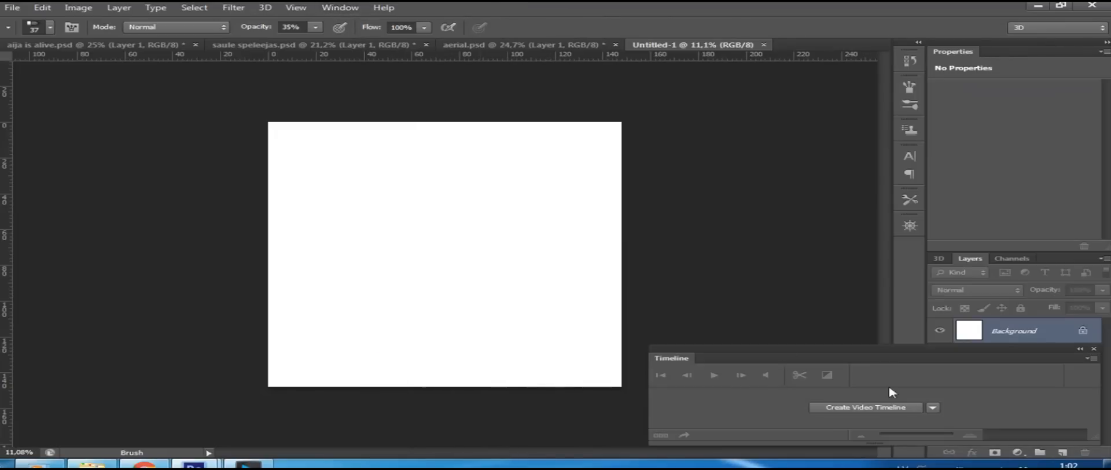
mouse_move(814, 418)
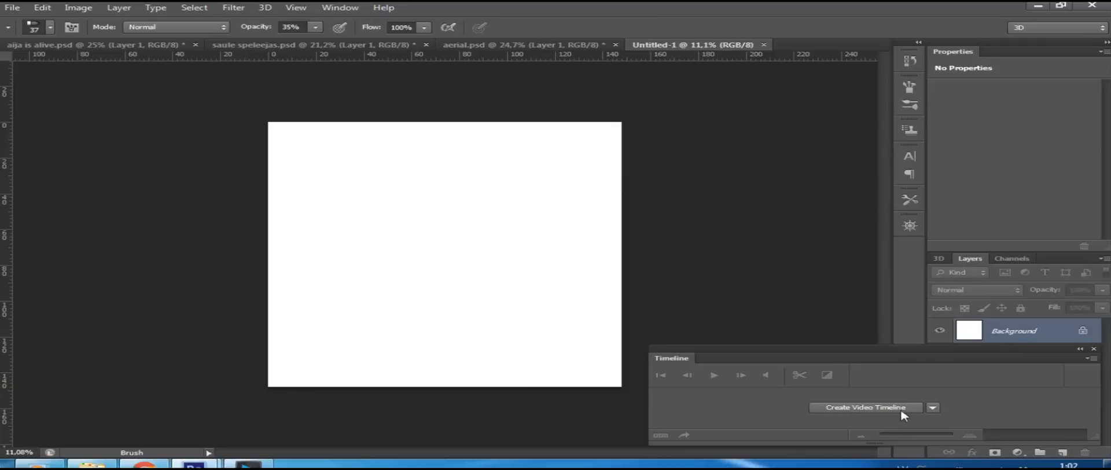
left_click(865, 406)
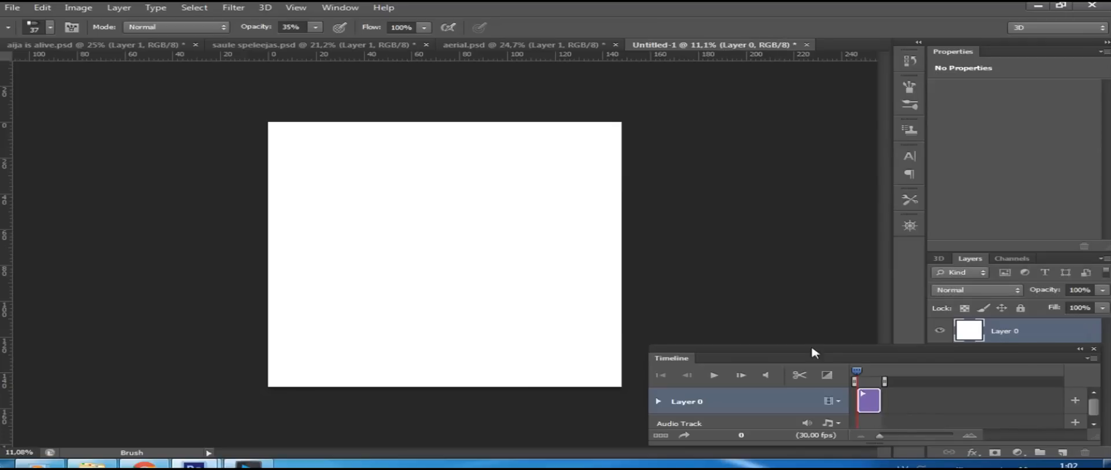
mouse_move(1014, 354)
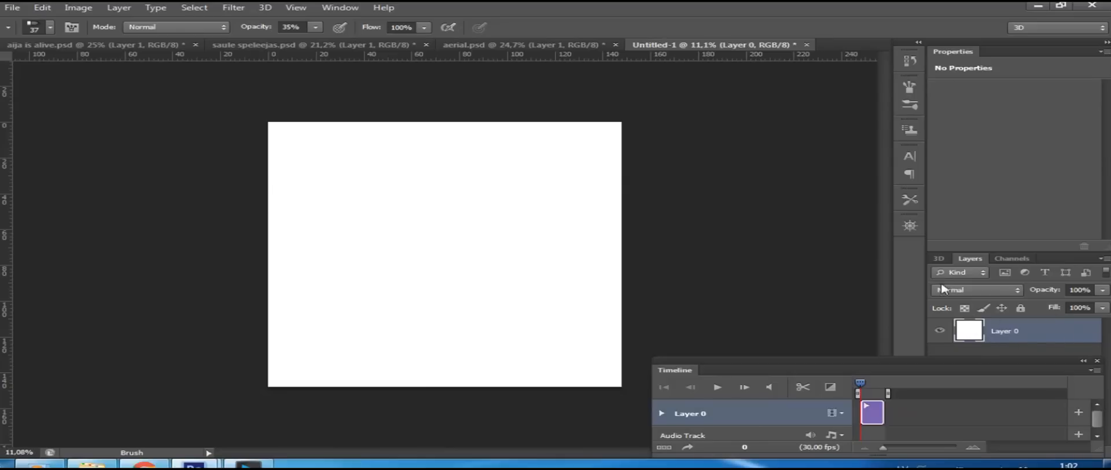
mouse_move(654, 177)
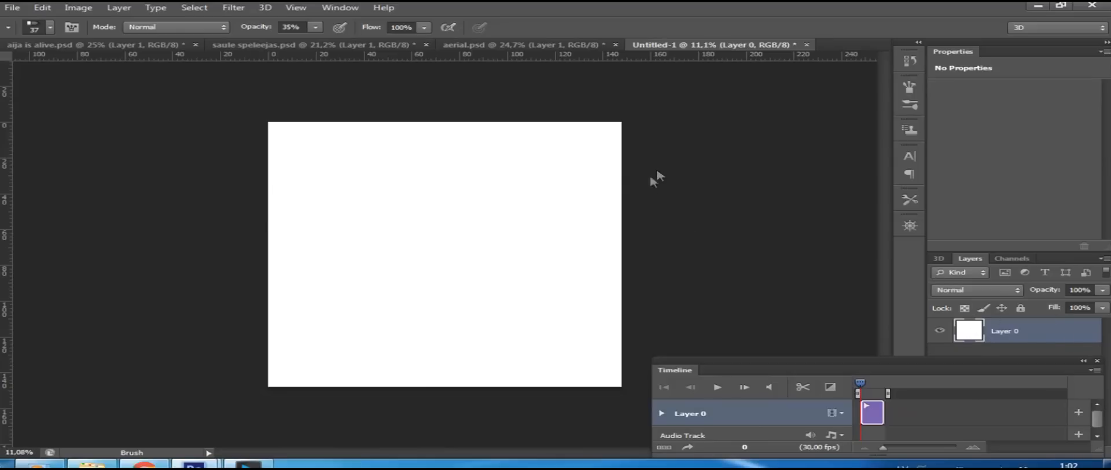
mouse_move(351, 138)
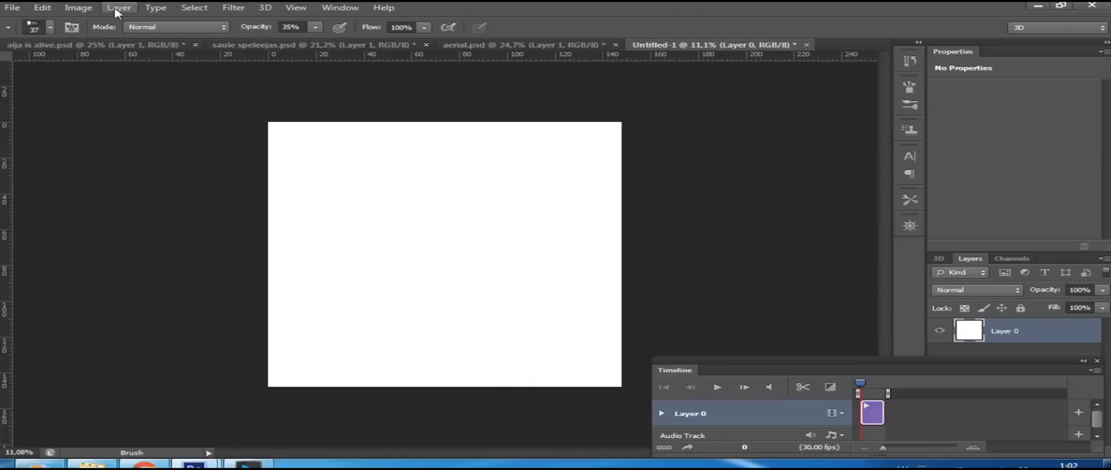
Step: Add a new blank video layer, Layer 1, above Layer 0 via Layer > Video Layers
left_click(118, 8)
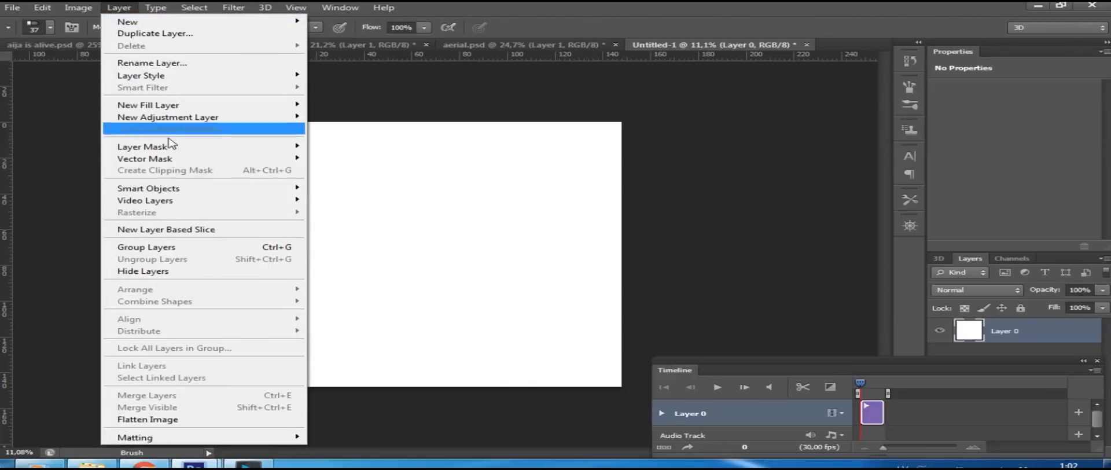
mouse_move(145, 200)
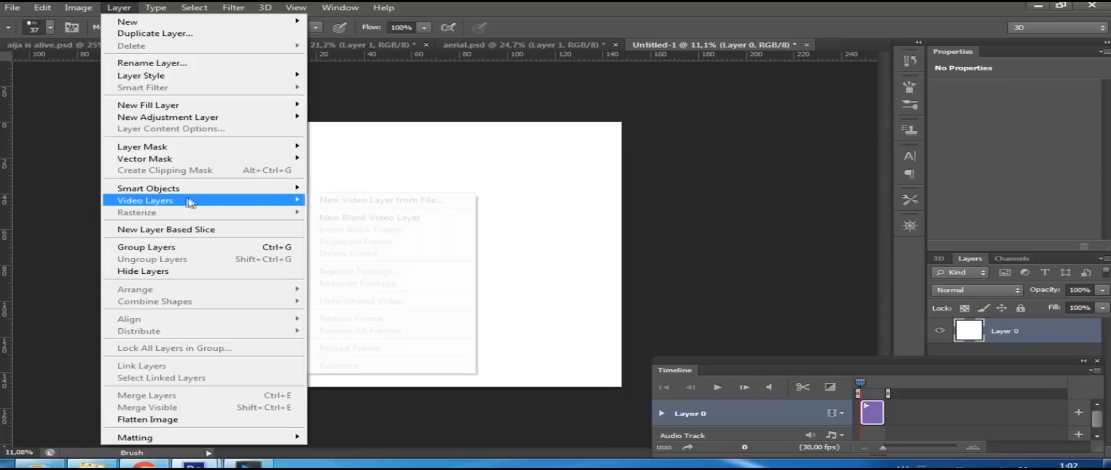
mouse_move(191, 200)
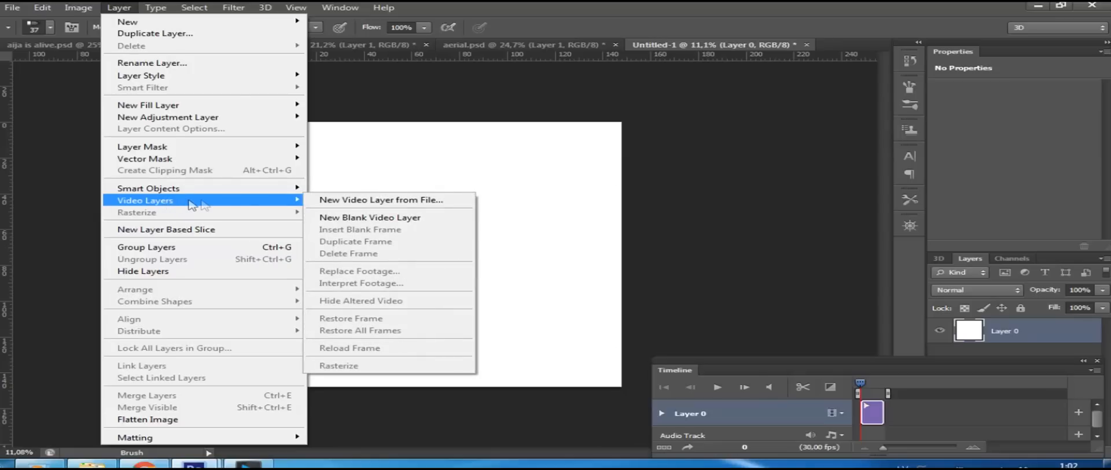
mouse_move(356, 216)
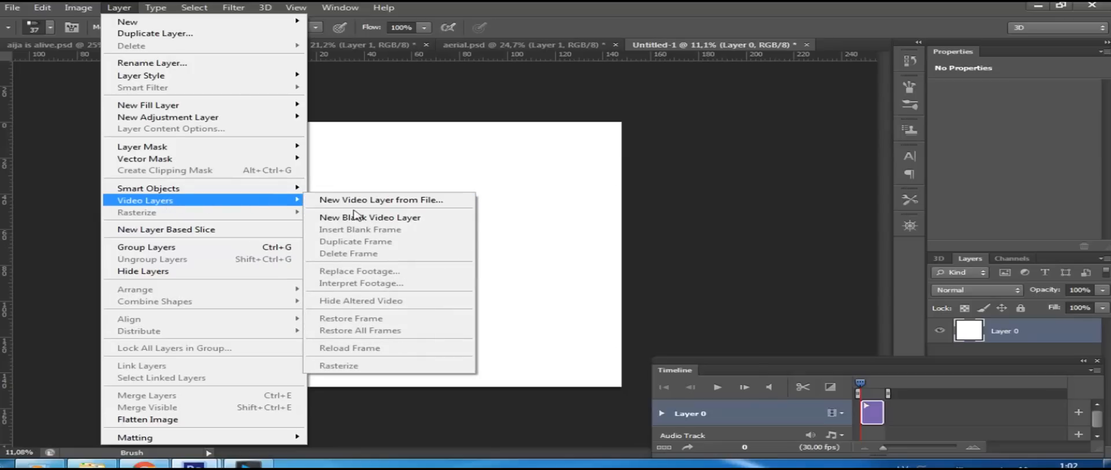
mouse_move(369, 216)
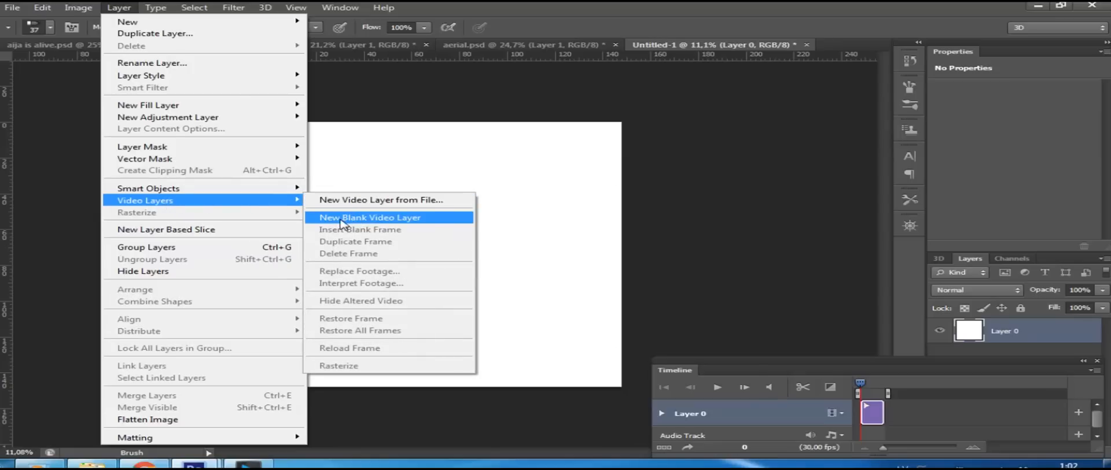
left_click(369, 217)
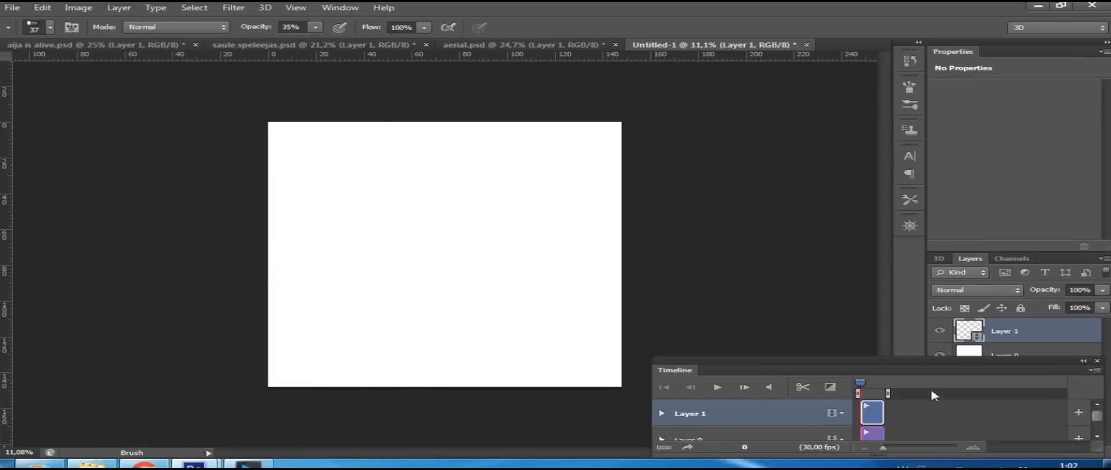
mouse_move(934, 364)
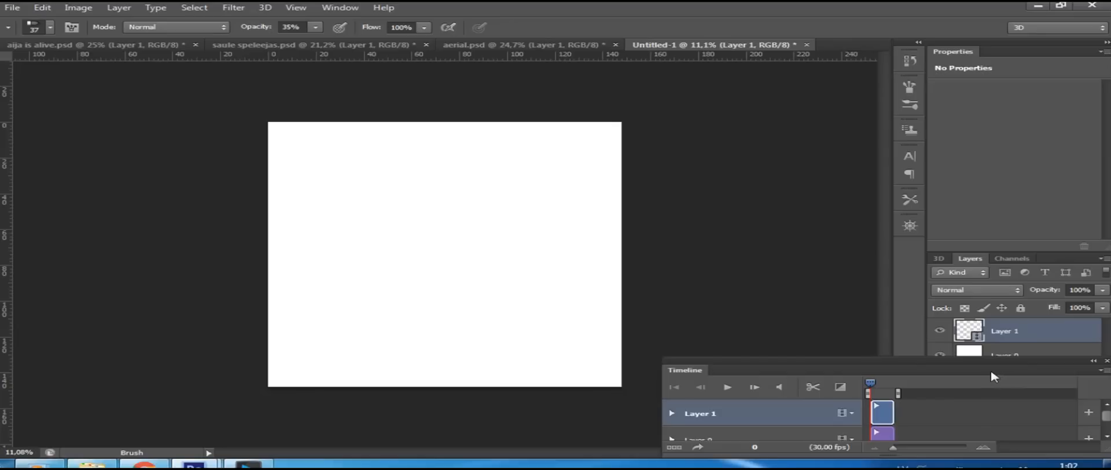
mouse_move(1009, 405)
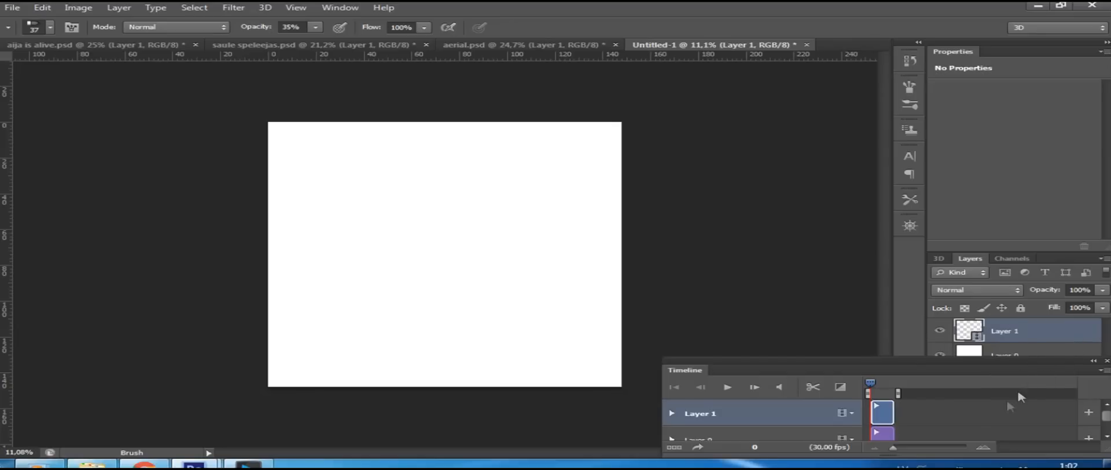
mouse_move(896, 454)
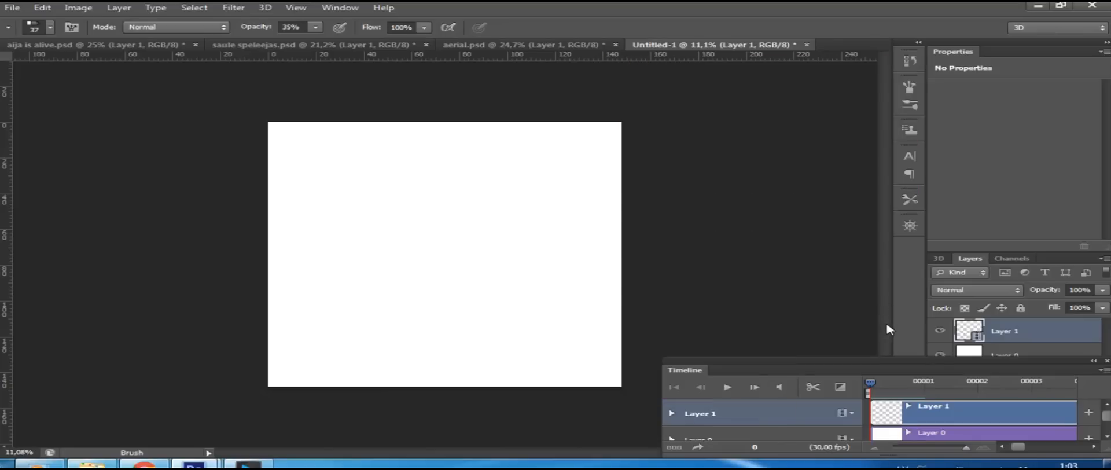
mouse_move(894, 316)
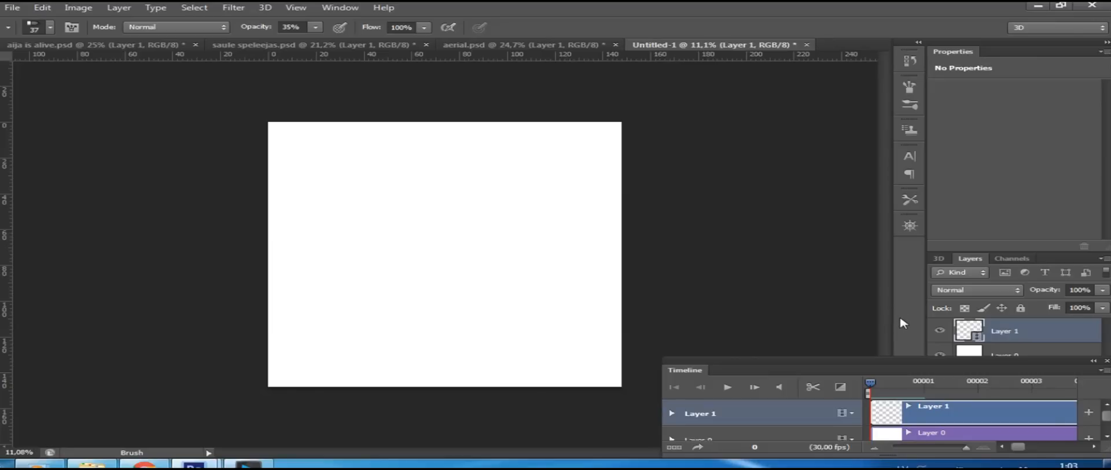
mouse_move(901, 409)
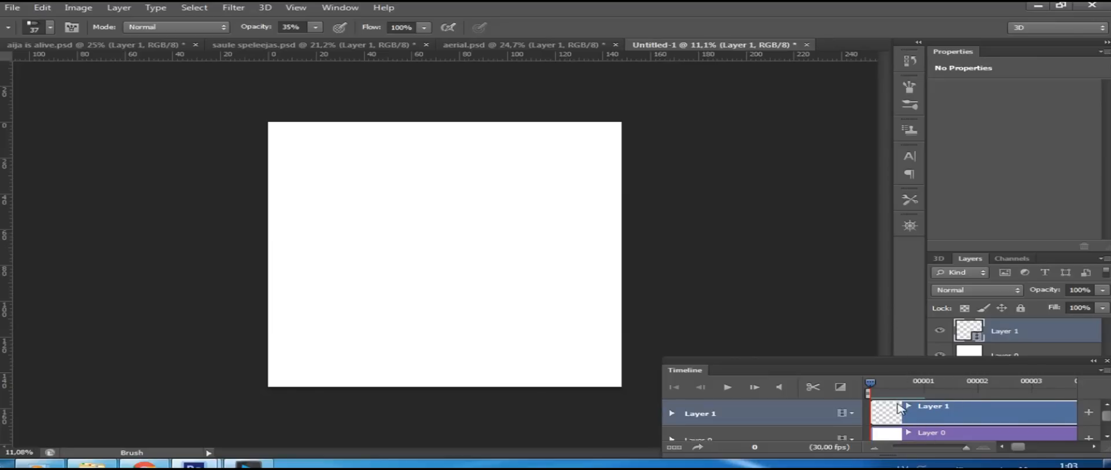
mouse_move(917, 422)
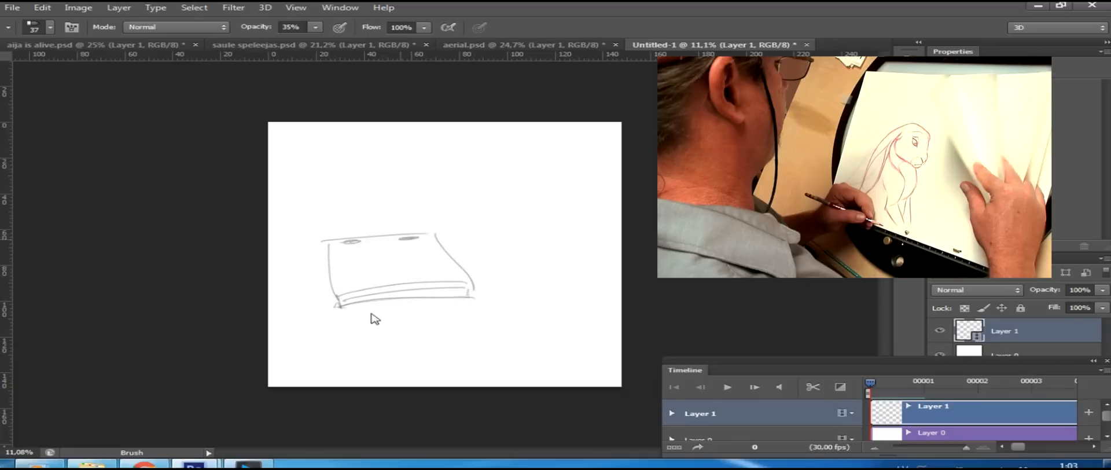
Step: Sketch the box-like platform with surrounding surface, base line and side hatching
left_click_drag(294, 263, 347, 326)
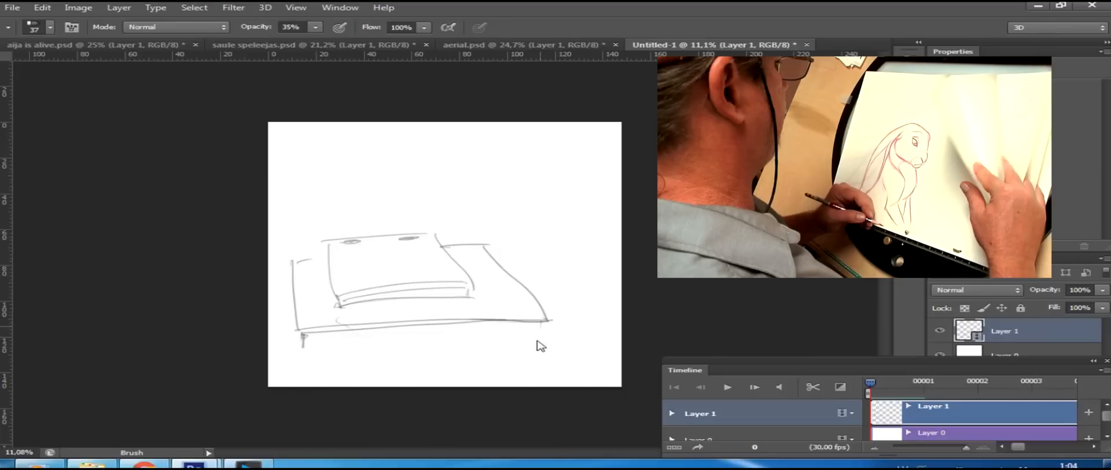
left_click_drag(538, 340, 301, 348)
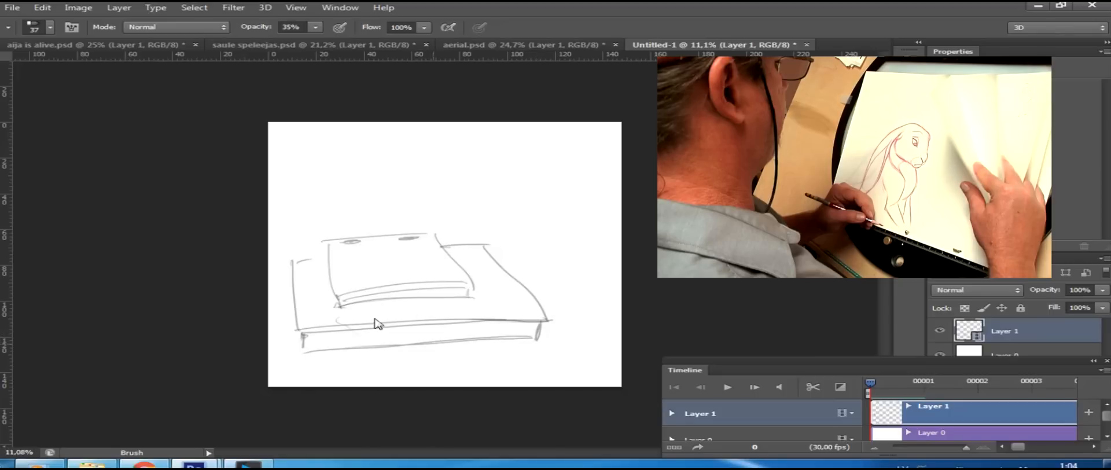
left_click_drag(300, 254, 323, 305)
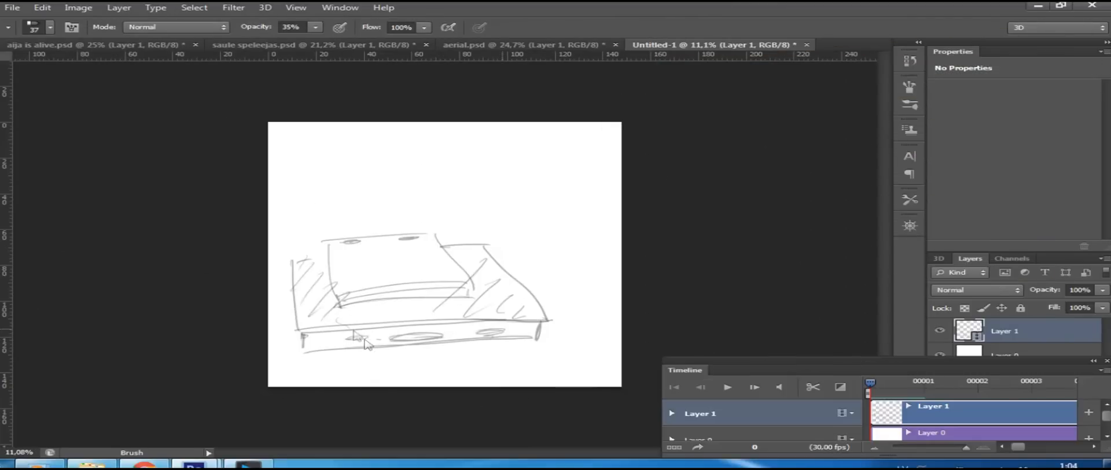
left_click_drag(354, 344, 407, 319)
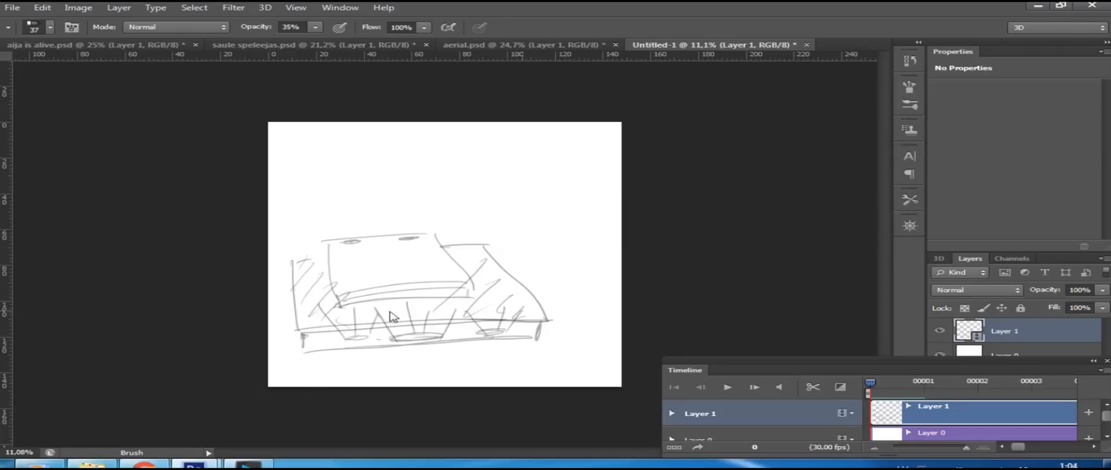
mouse_move(390, 279)
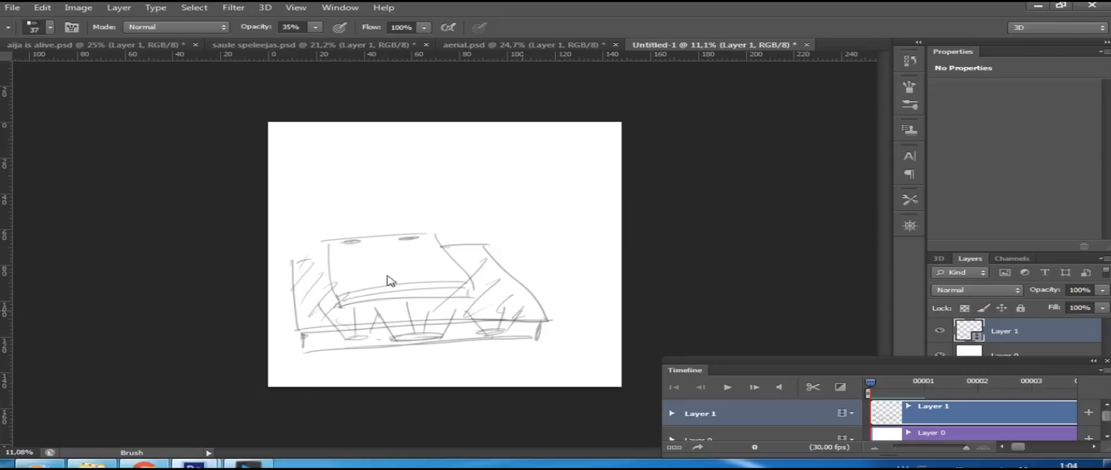
mouse_move(383, 237)
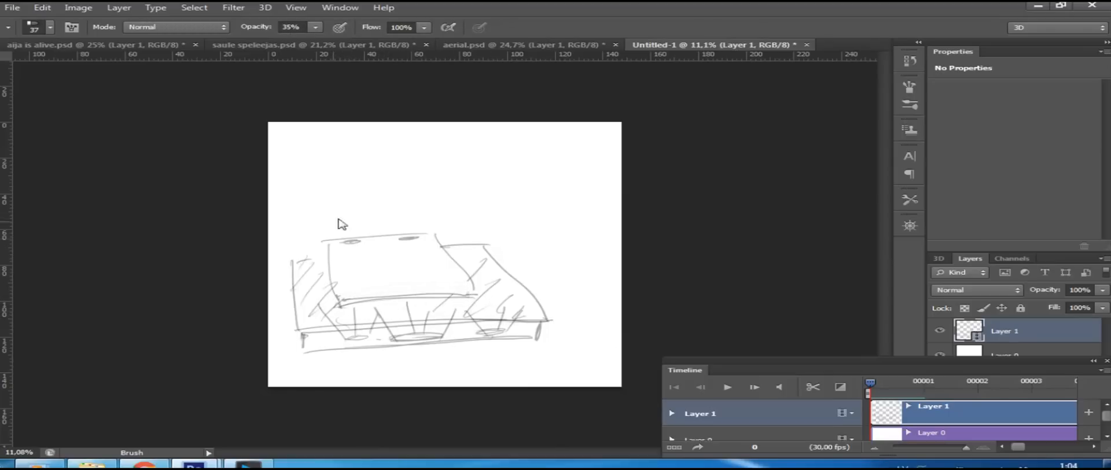
Step: Draw a small stick figure on the platform and a curved shape above it
left_click_drag(326, 198, 450, 240)
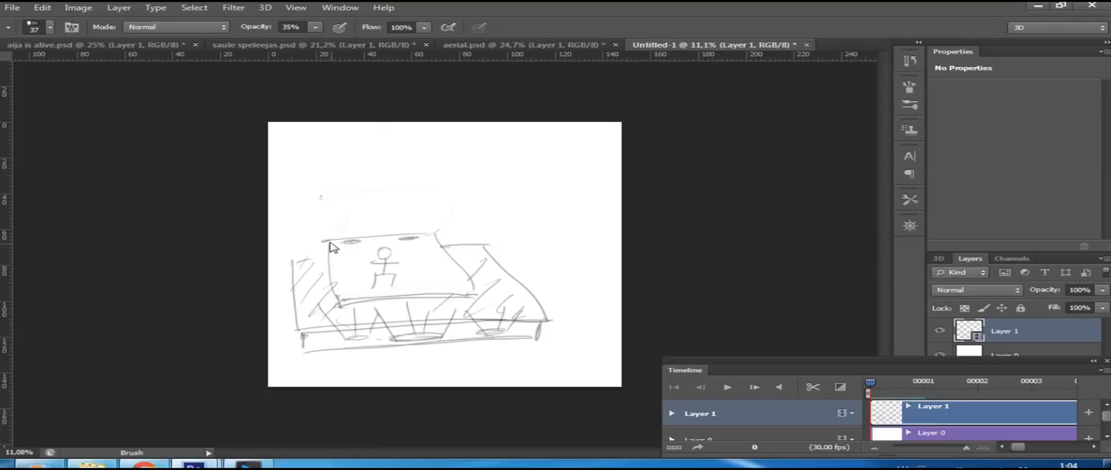
left_click_drag(333, 247, 485, 279)
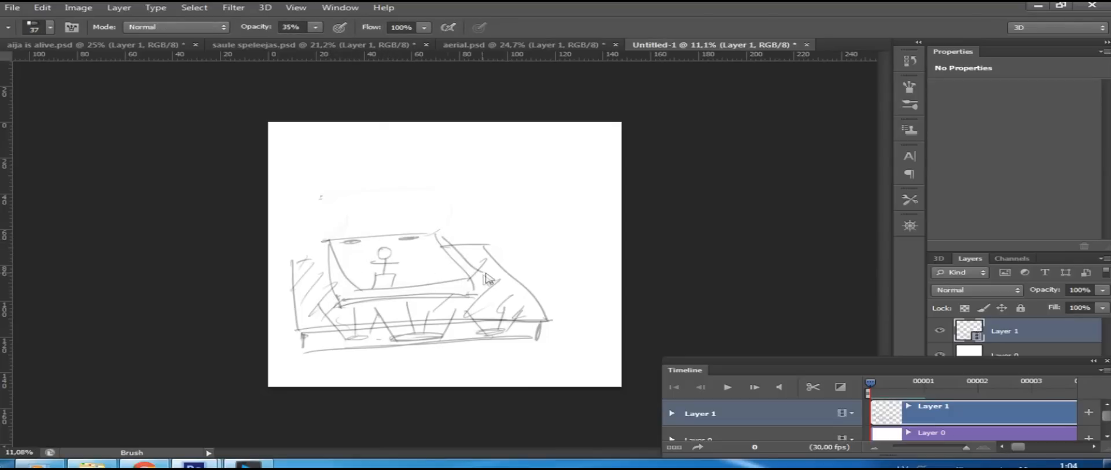
left_click_drag(487, 279, 330, 213)
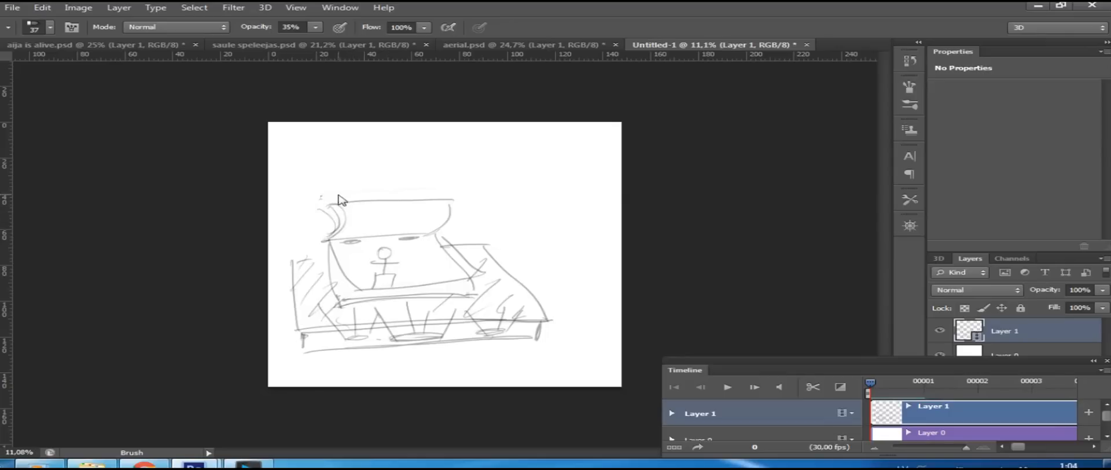
mouse_move(365, 194)
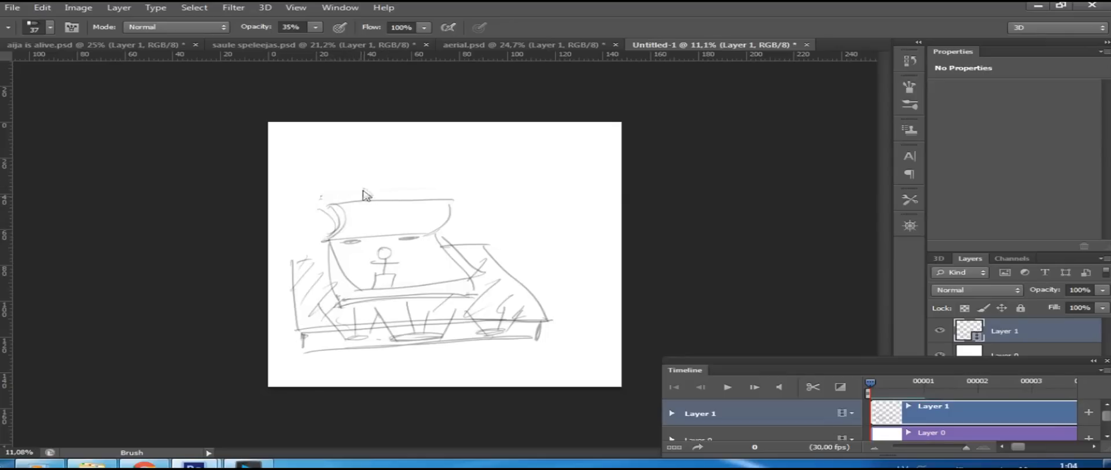
left_click_drag(364, 194, 330, 209)
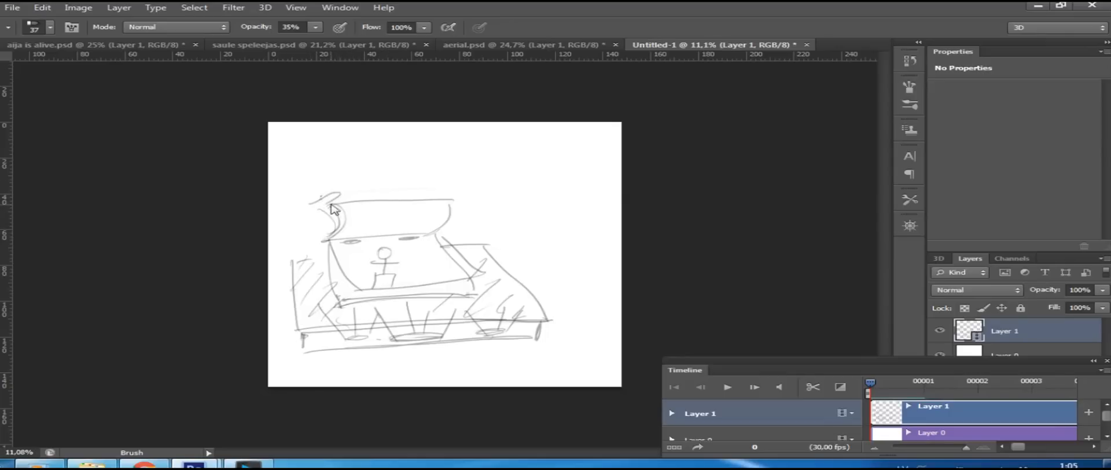
left_click_drag(333, 206, 320, 227)
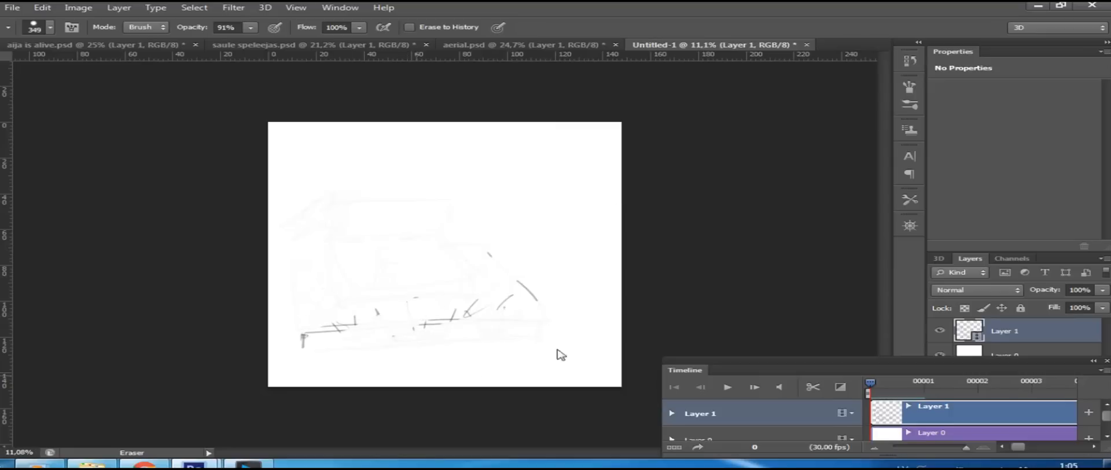
Step: Erase the remaining sketch strokes from Layer 1 with the Eraser tool
left_click_drag(560, 354, 414, 323)
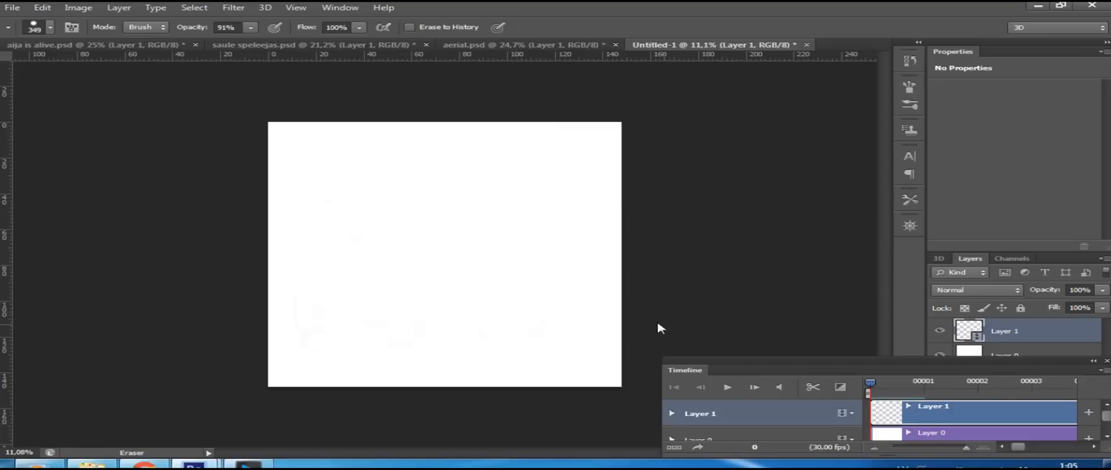
mouse_move(423, 164)
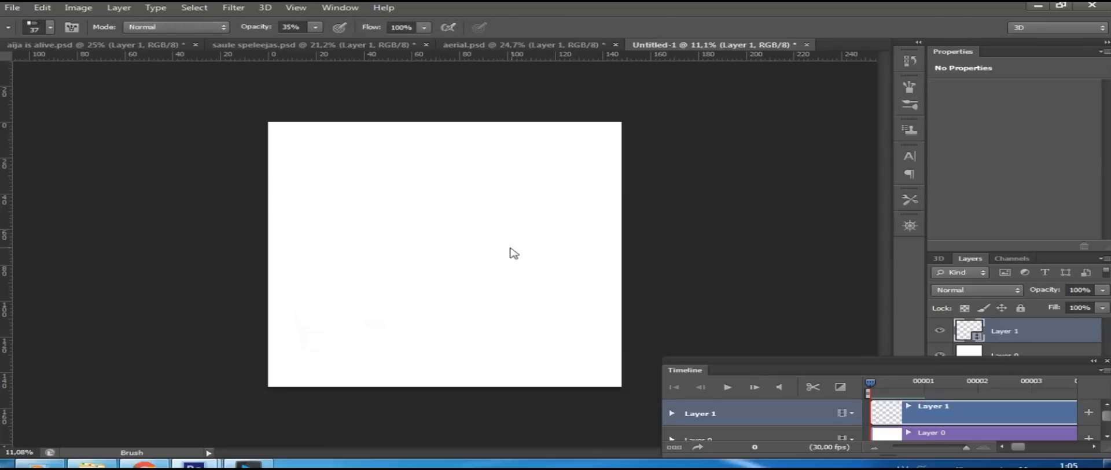
mouse_move(505, 297)
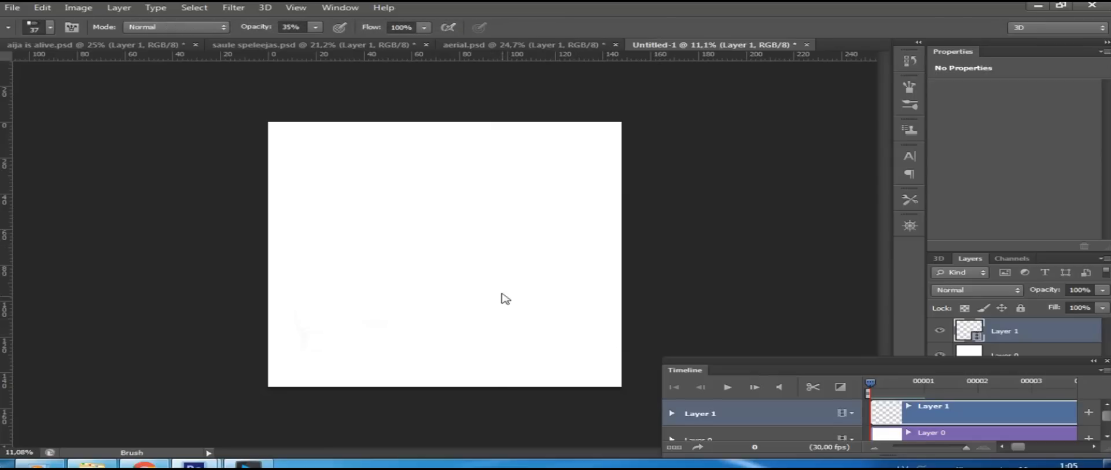
mouse_move(885, 228)
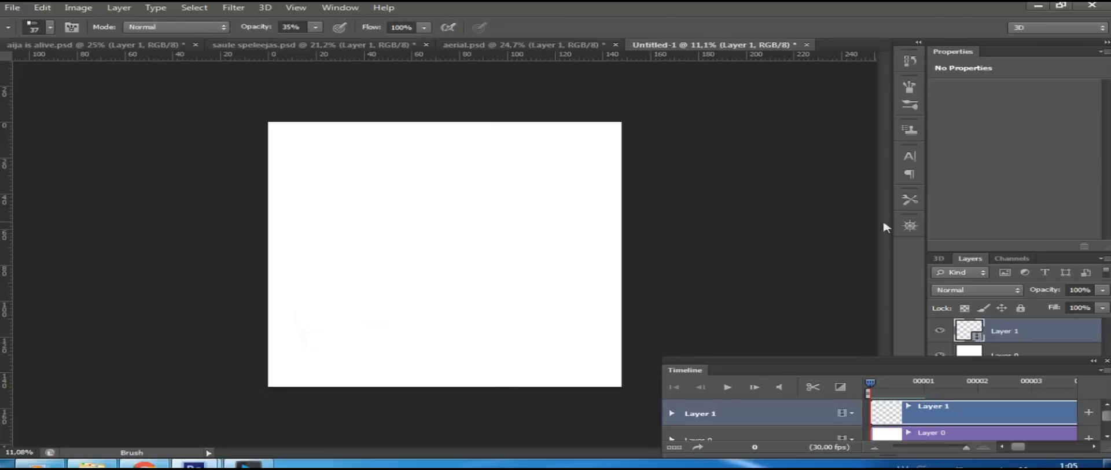
mouse_move(898, 392)
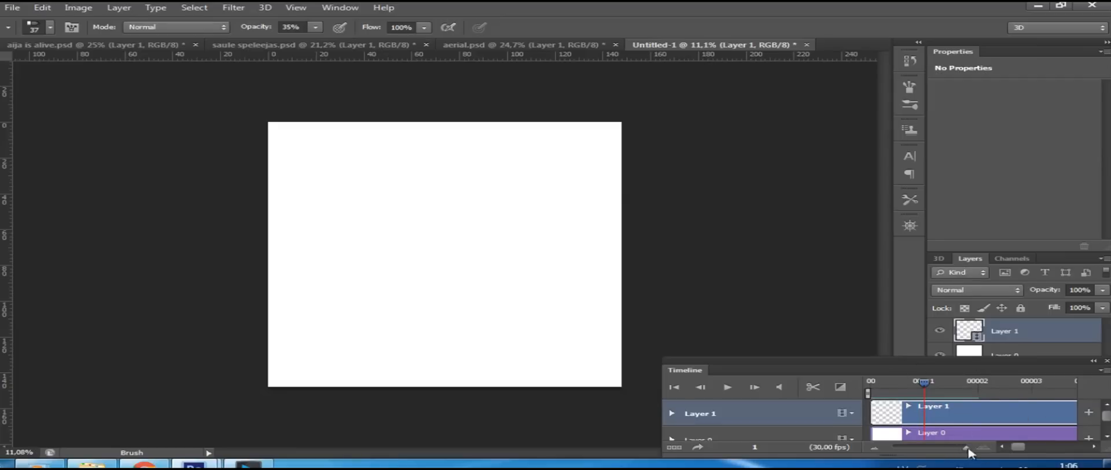
mouse_move(924, 378)
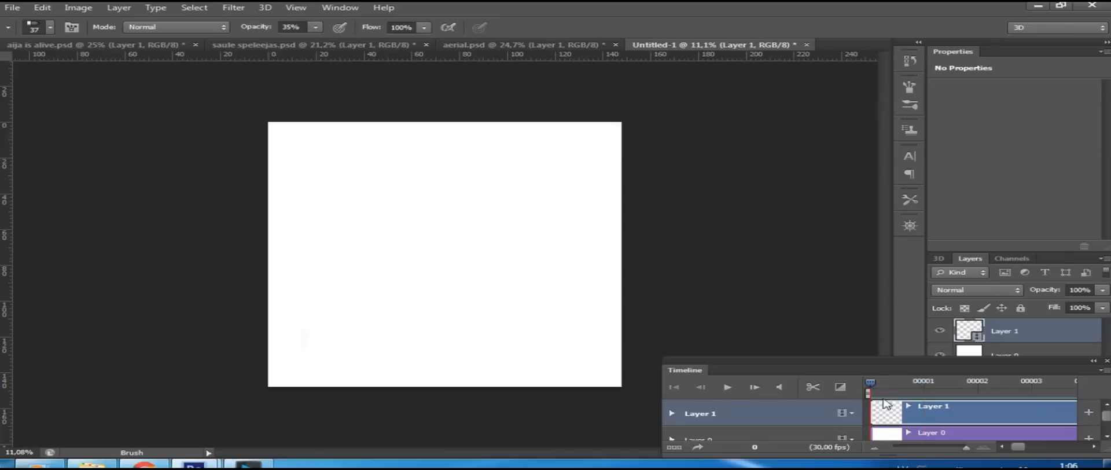
Step: Set the playhead on frame 0 and begin sketching the head curve with the Brush
left_click(924, 381)
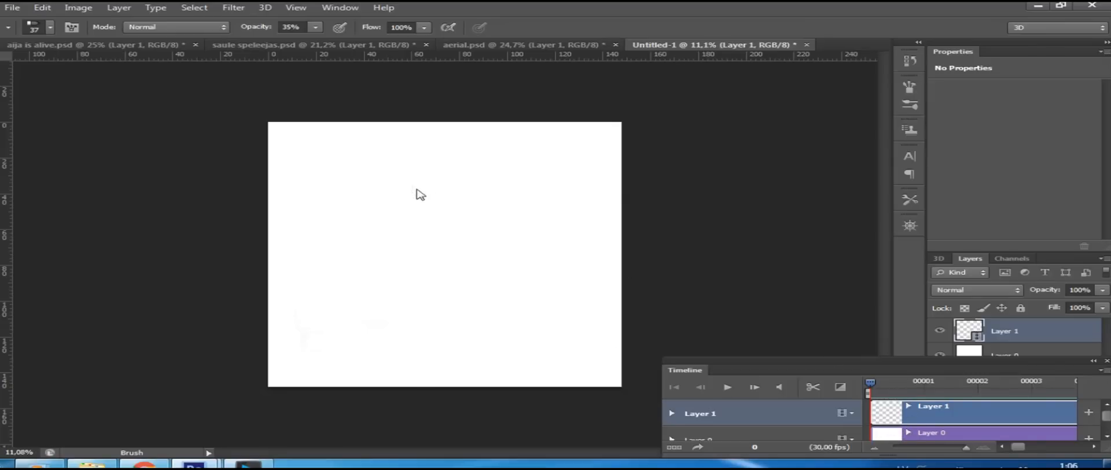
left_click(50, 27)
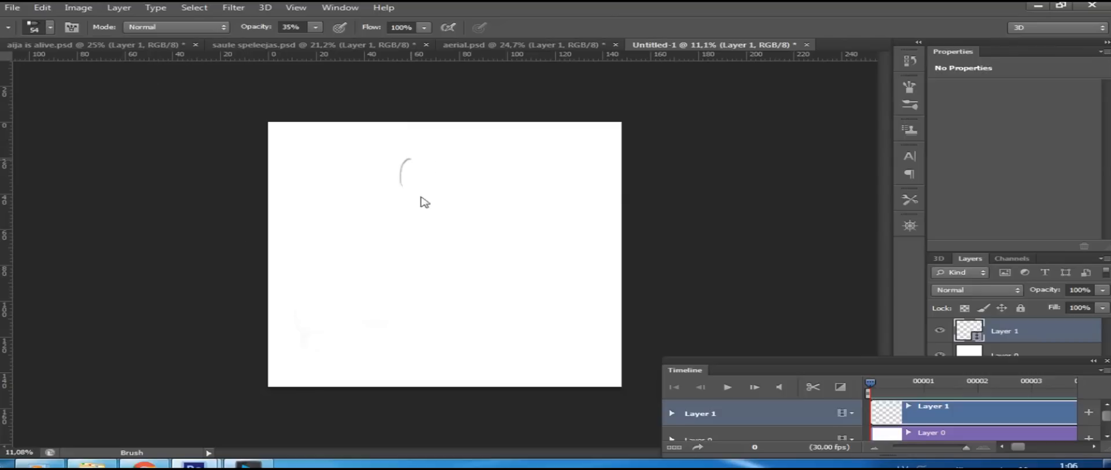
Step: Draw the stick figure's round head, then its hips and legs on frame 0
left_click_drag(404, 191, 454, 217)
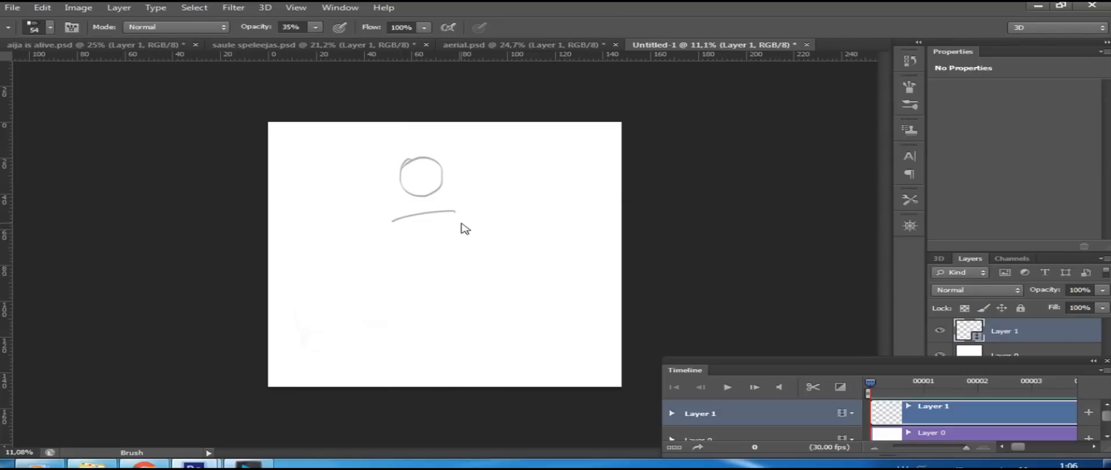
mouse_move(465, 225)
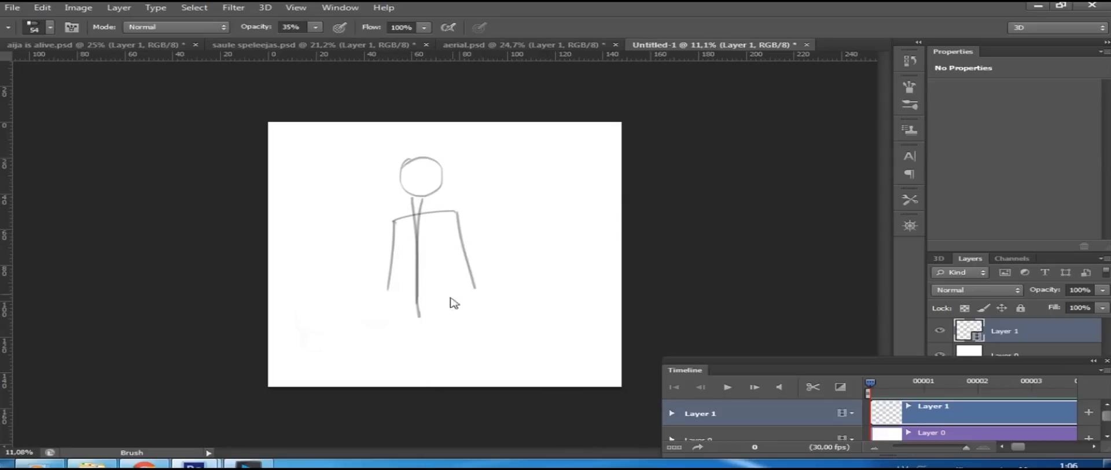
left_click_drag(400, 323, 468, 347)
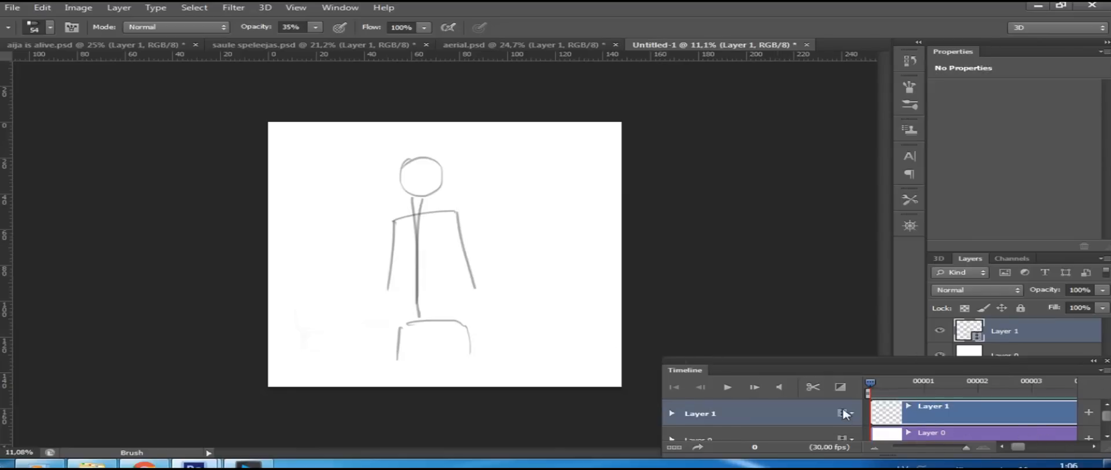
mouse_move(851, 434)
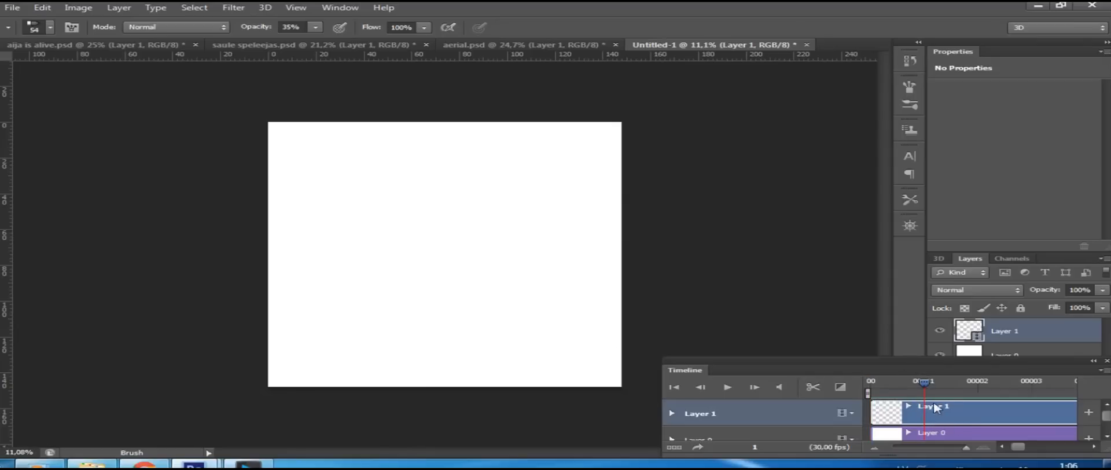
mouse_move(951, 433)
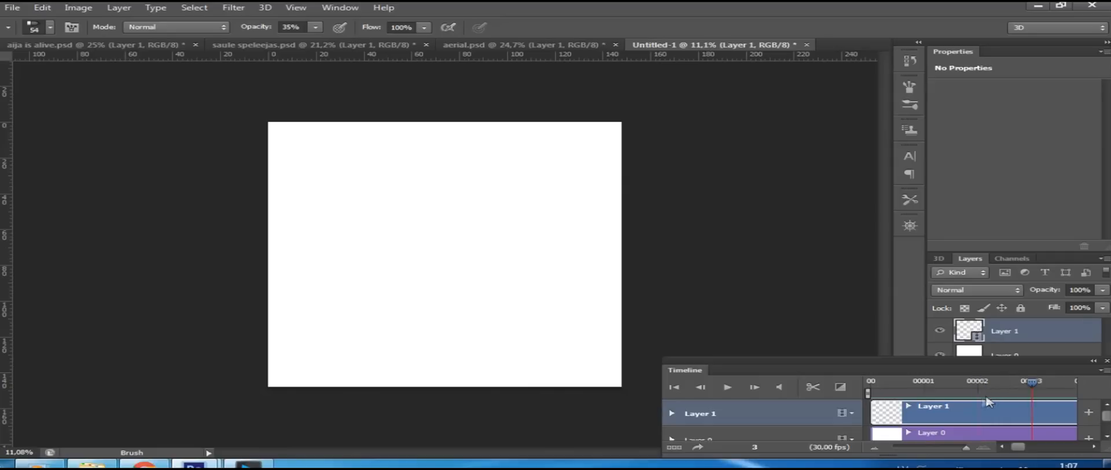
Step: Return the playhead to the first frame to see the drawn stick figure
left_click_drag(421, 156, 440, 354)
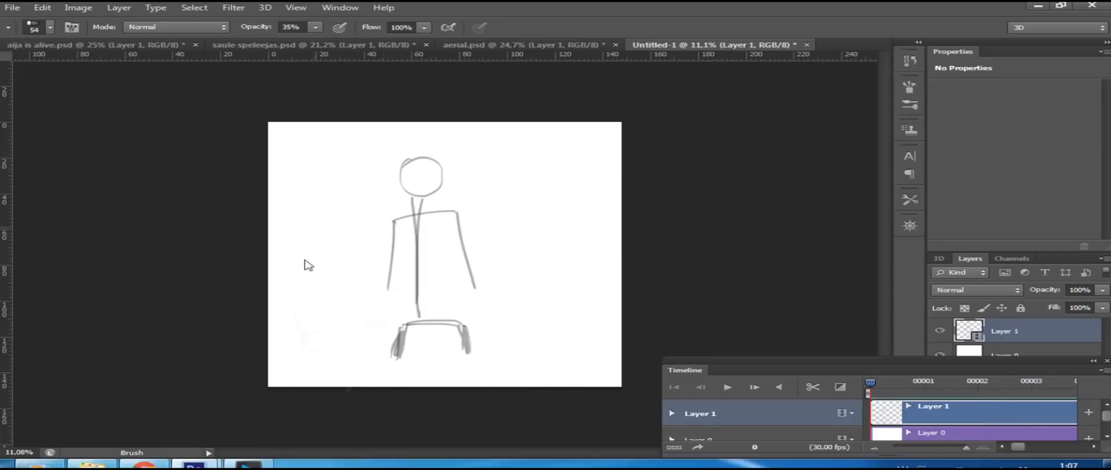
mouse_move(882, 341)
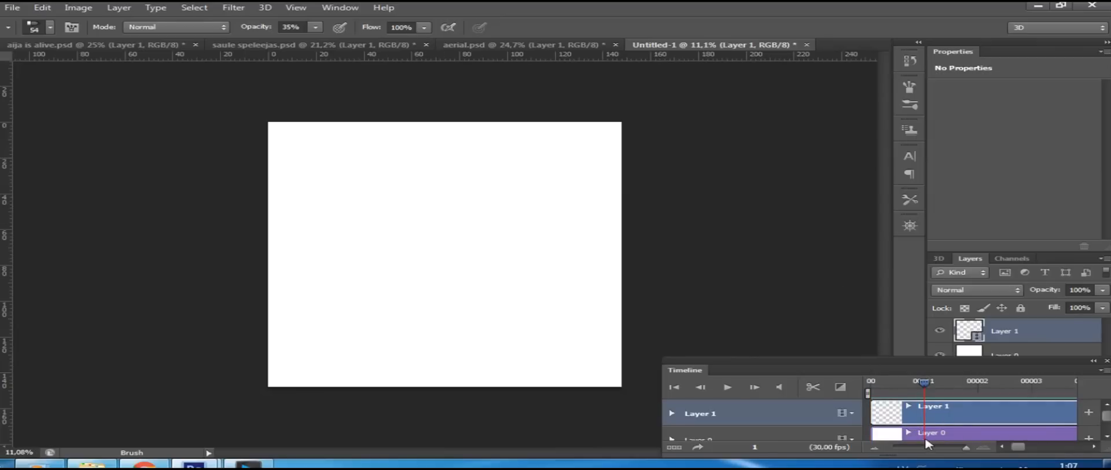
mouse_move(459, 112)
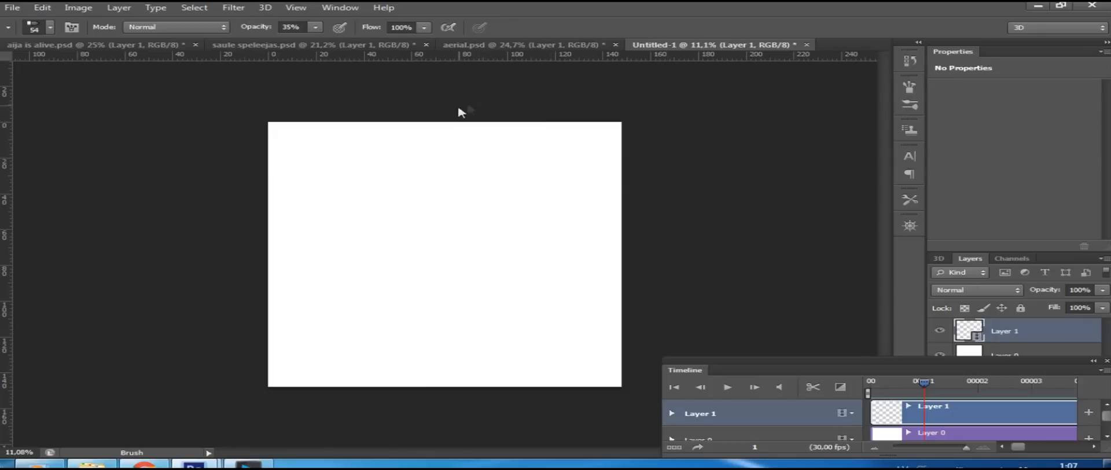
mouse_move(240, 387)
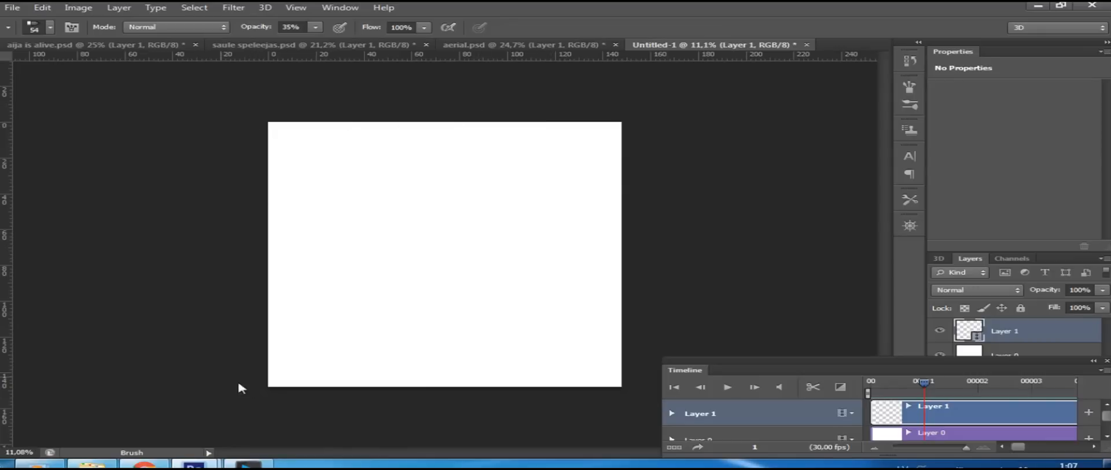
mouse_move(302, 93)
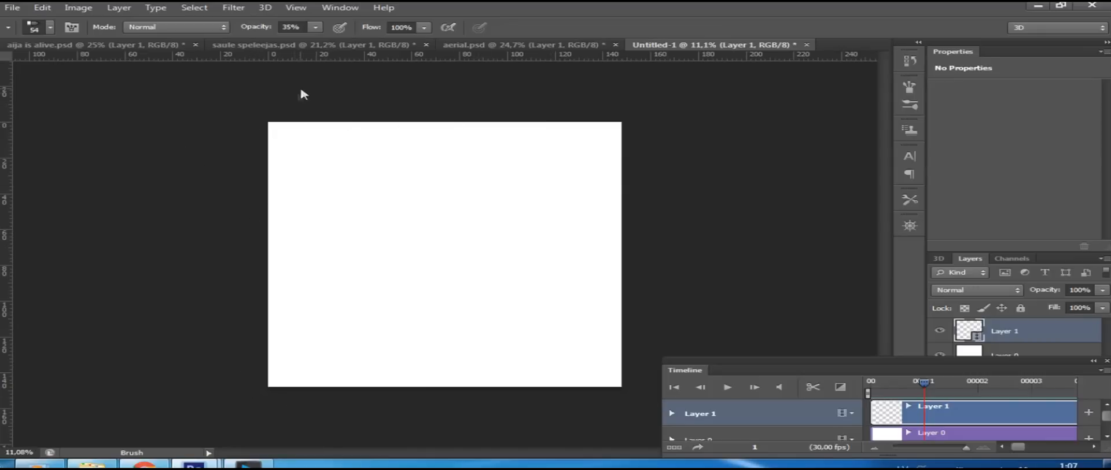
mouse_move(574, 120)
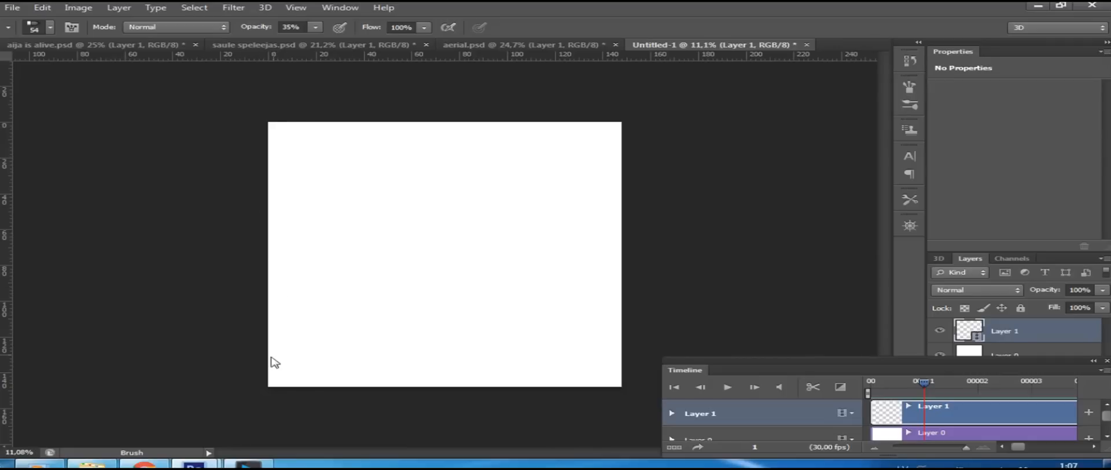
mouse_move(151, 242)
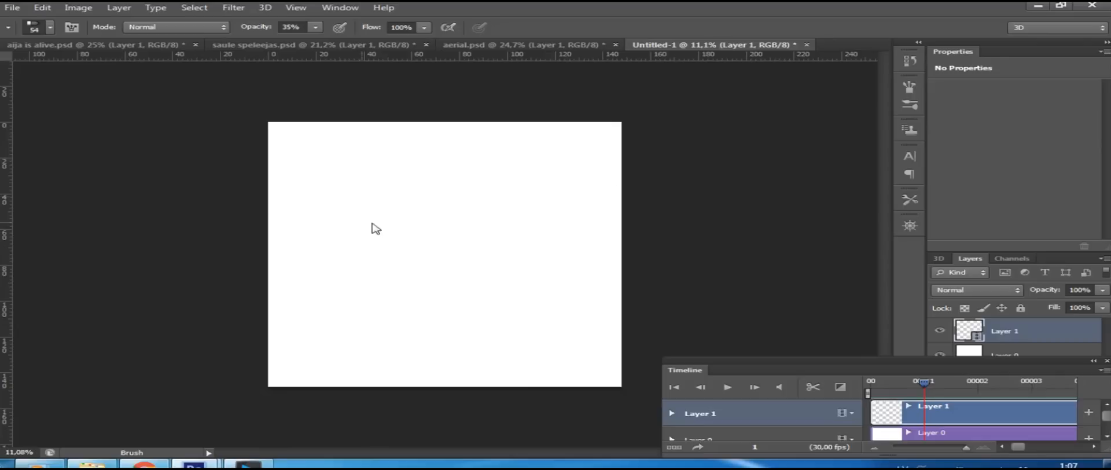
mouse_move(348, 311)
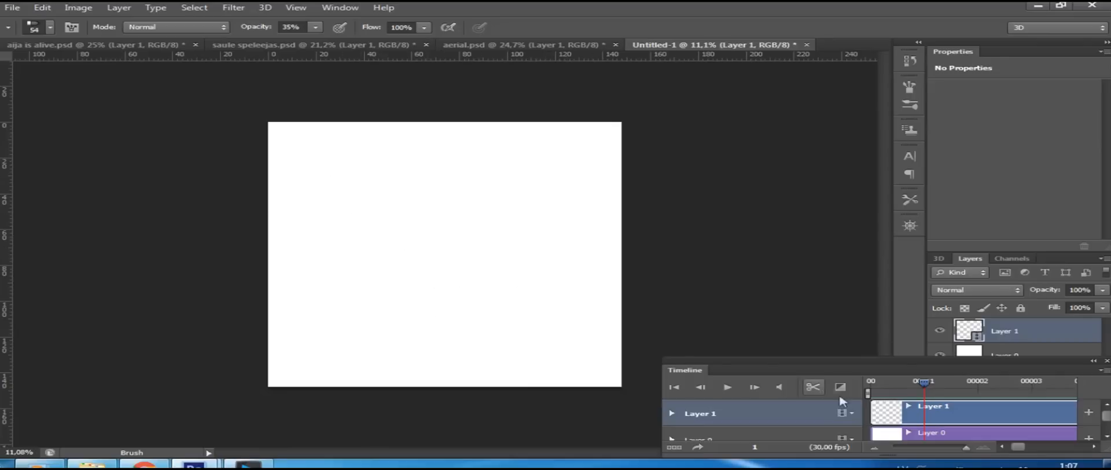
mouse_move(1056, 346)
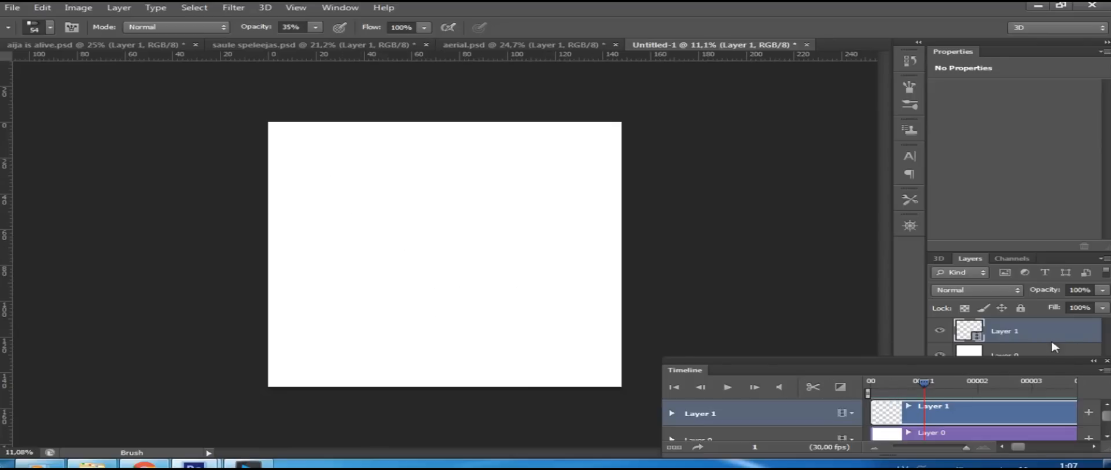
mouse_move(1105, 387)
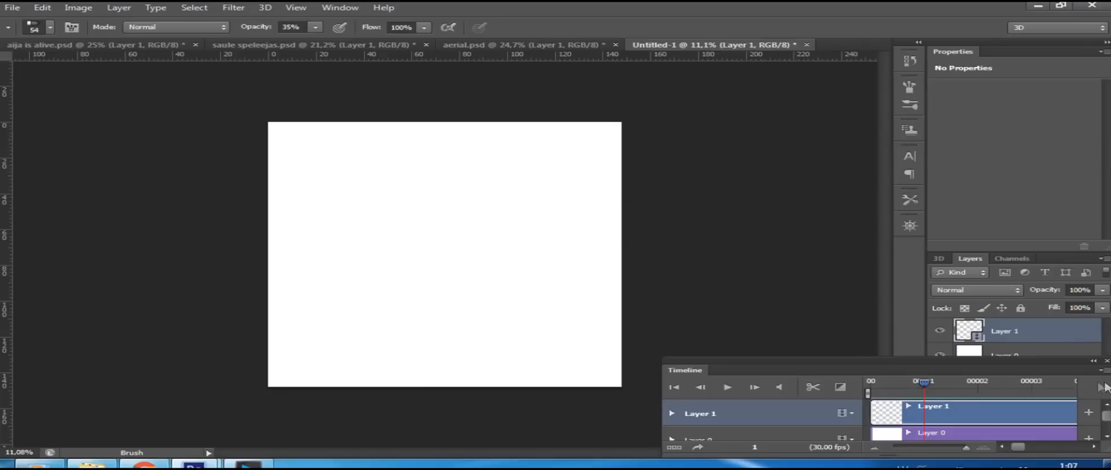
Step: Turn on Enable Onion Skins from the Timeline panel menu
left_click(1099, 381)
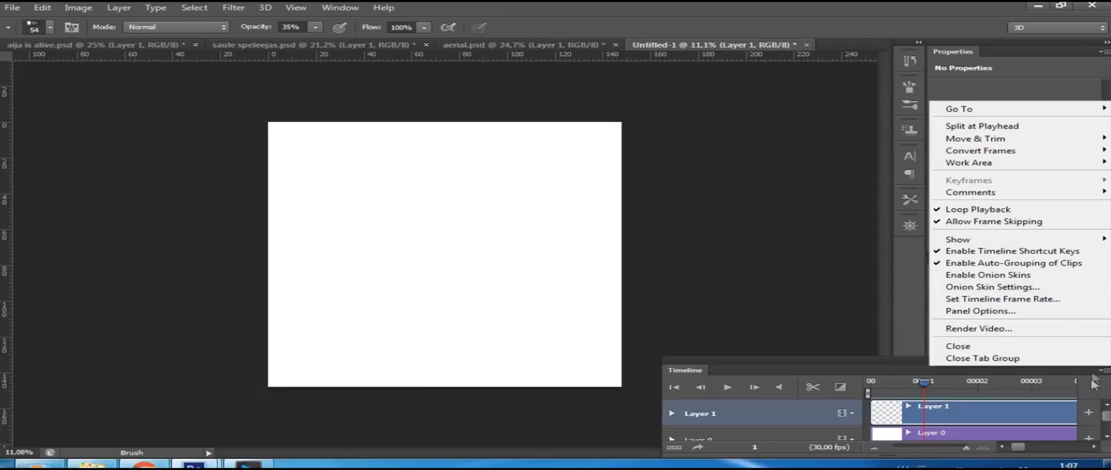
left_click(1093, 383)
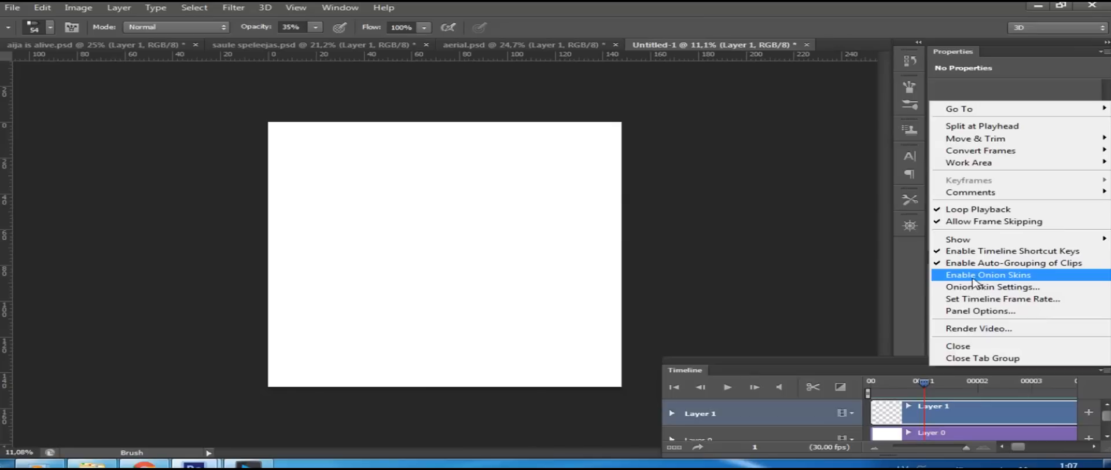
left_click(989, 274)
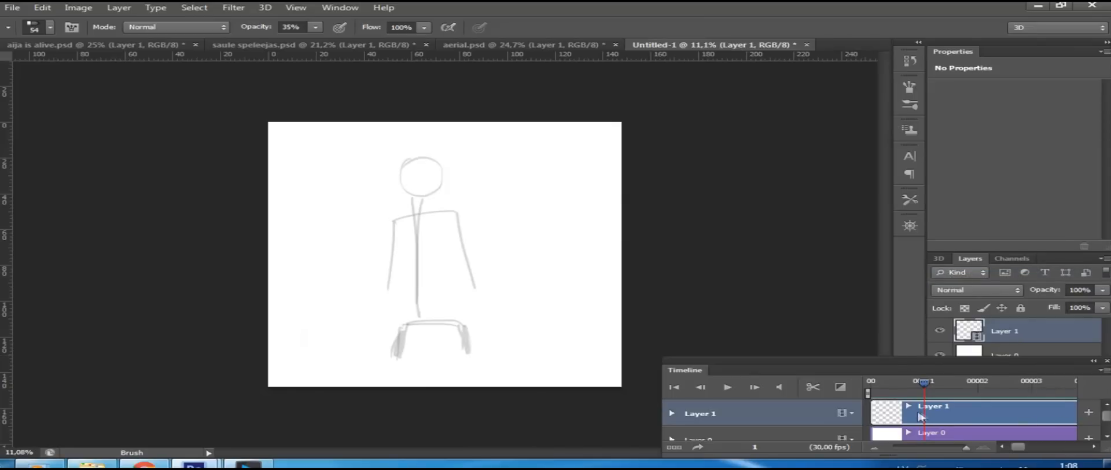
mouse_move(889, 385)
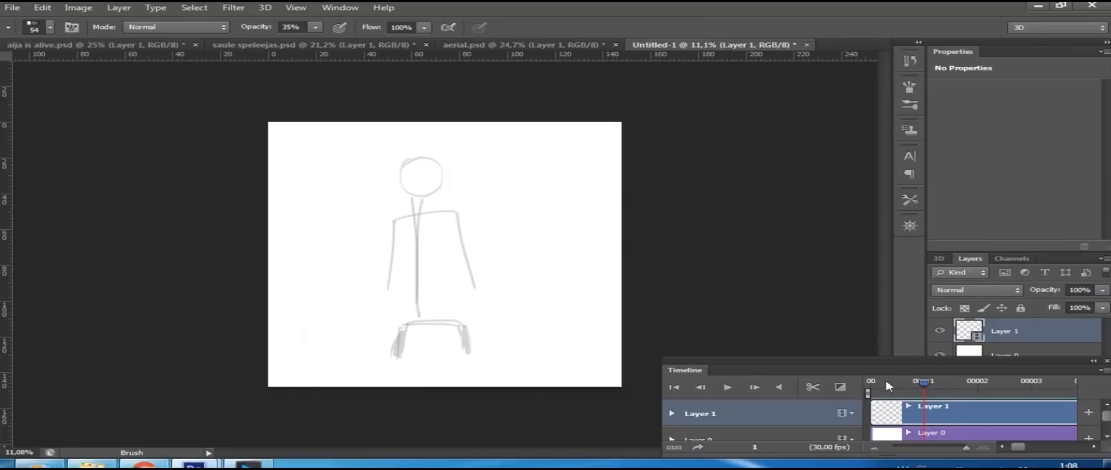
mouse_move(433, 288)
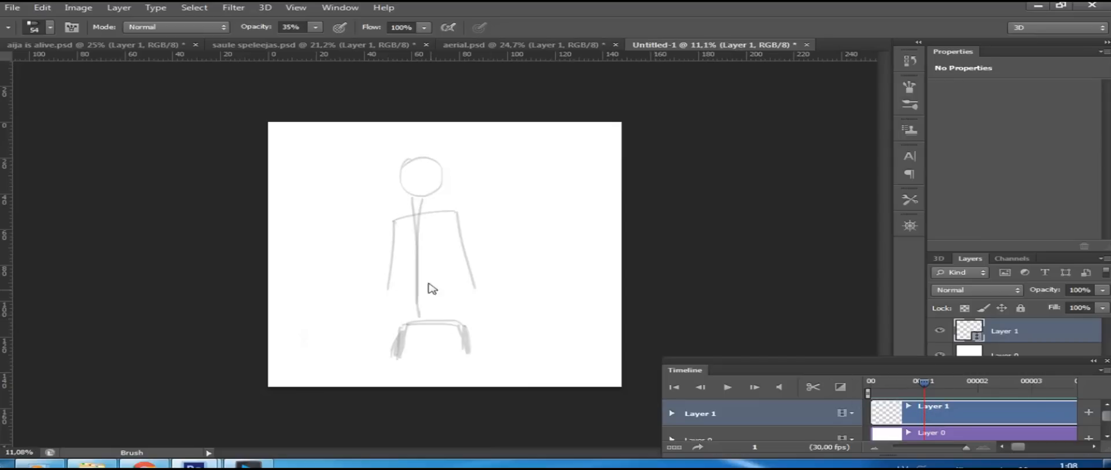
mouse_move(358, 225)
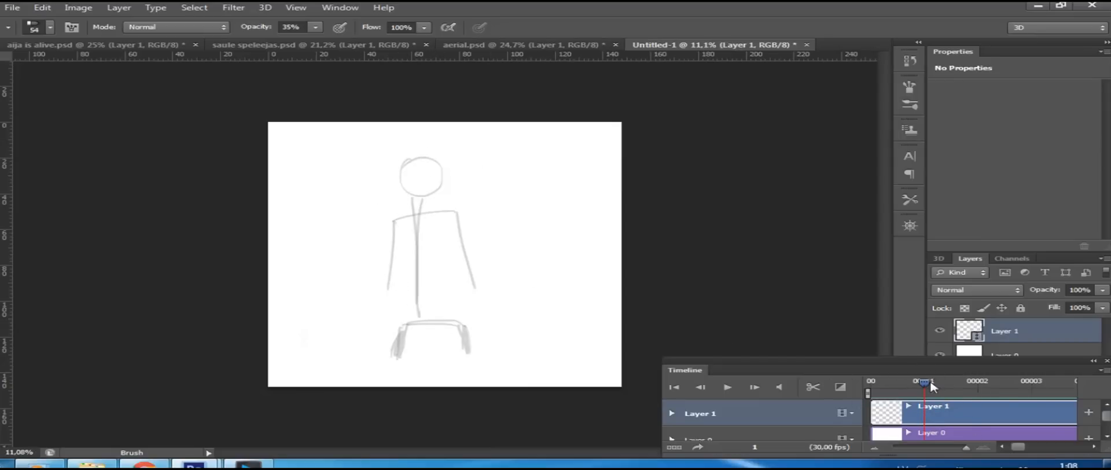
mouse_move(967, 387)
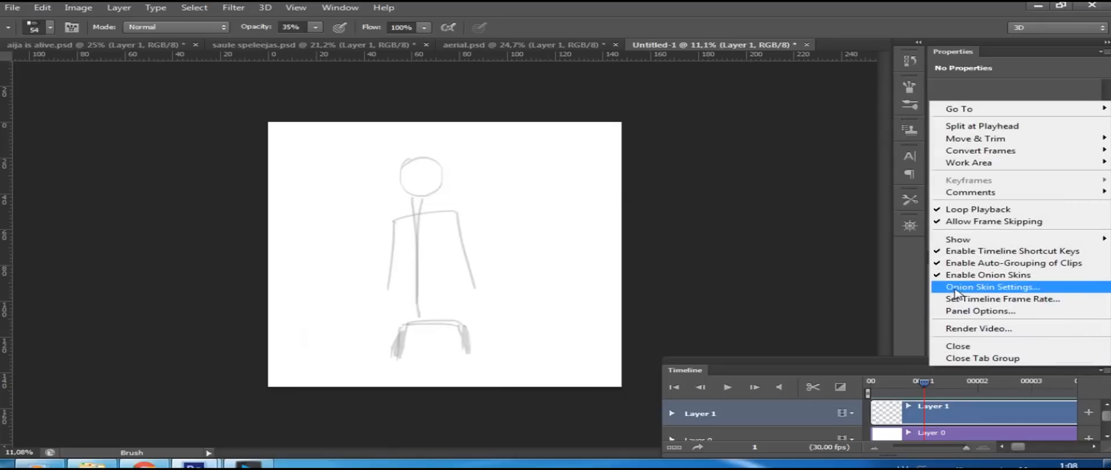
Step: Set onion skins to 2 frames before, 30% max and 1% min opacity, and apply
left_click(991, 285)
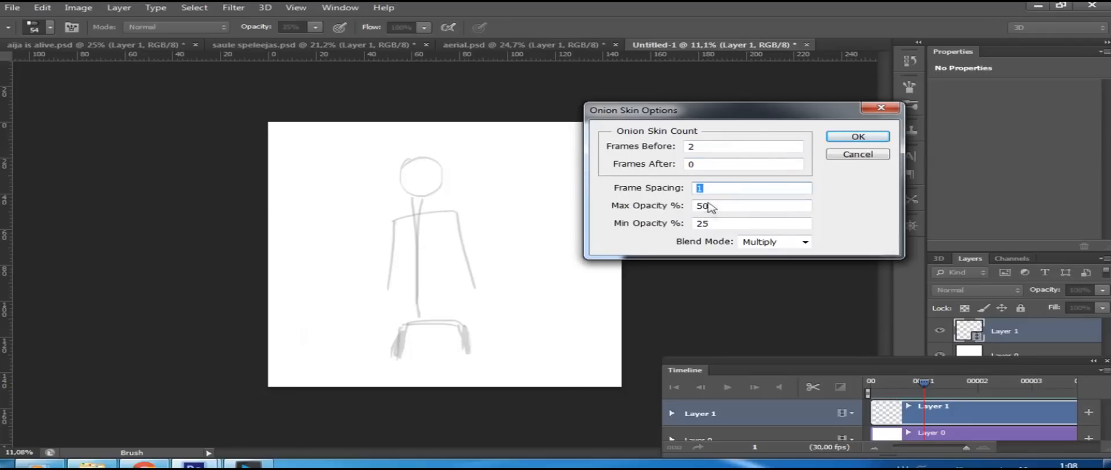
left_click(750, 206)
type("1")
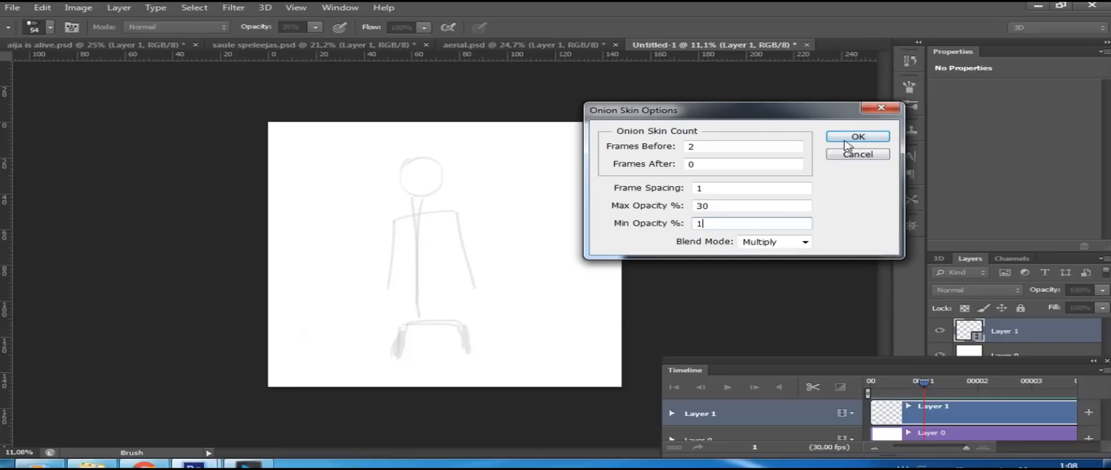
left_click(856, 136)
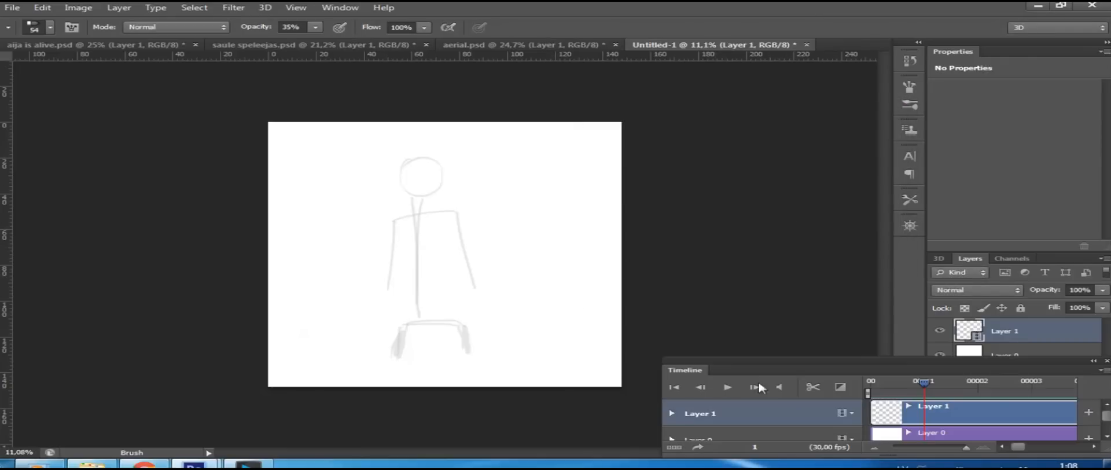
mouse_move(457, 215)
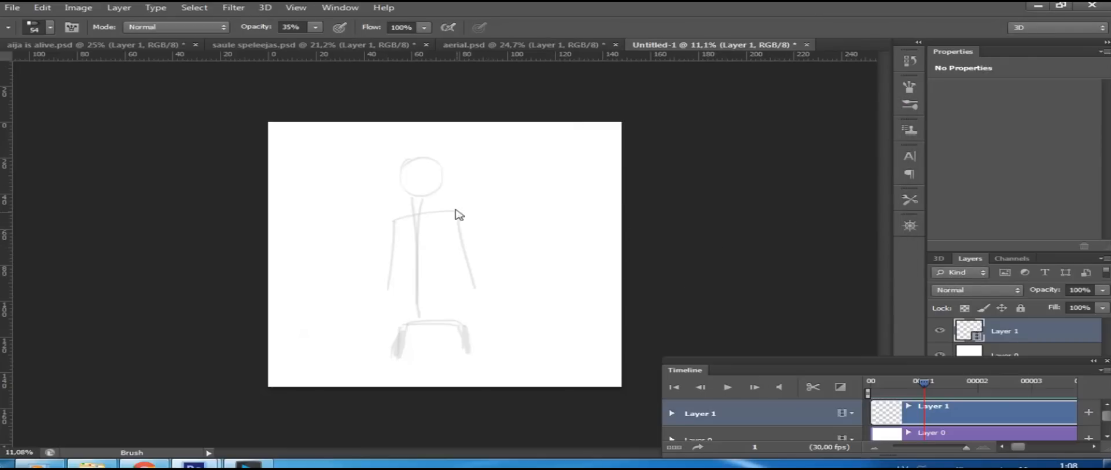
mouse_move(450, 224)
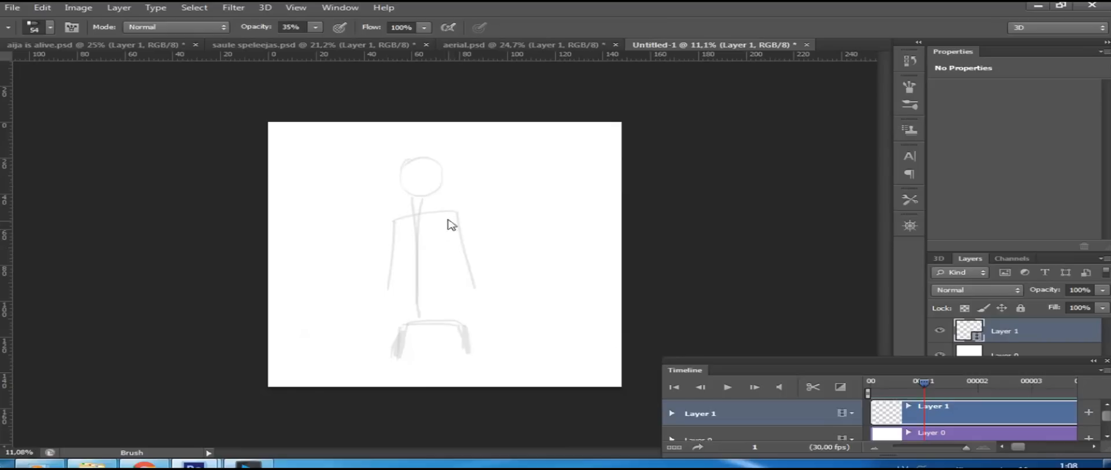
mouse_move(473, 258)
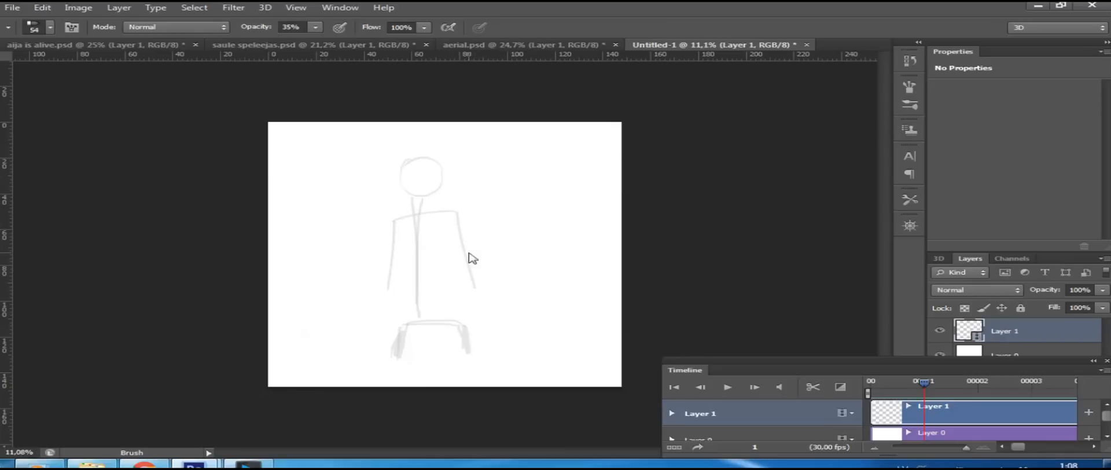
mouse_move(489, 242)
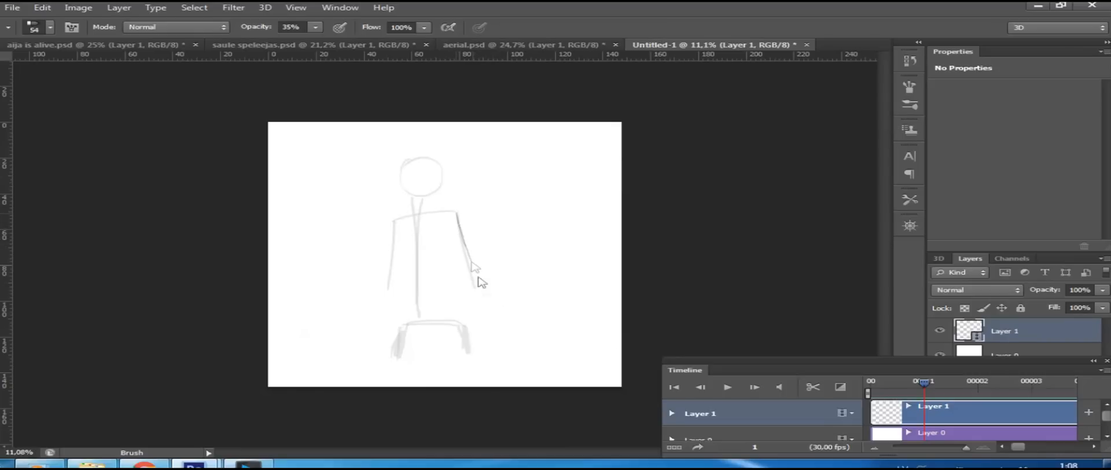
Step: Paint the shoulder line and an arm stretched straight out to the right over the ghost
left_click_drag(457, 216, 503, 276)
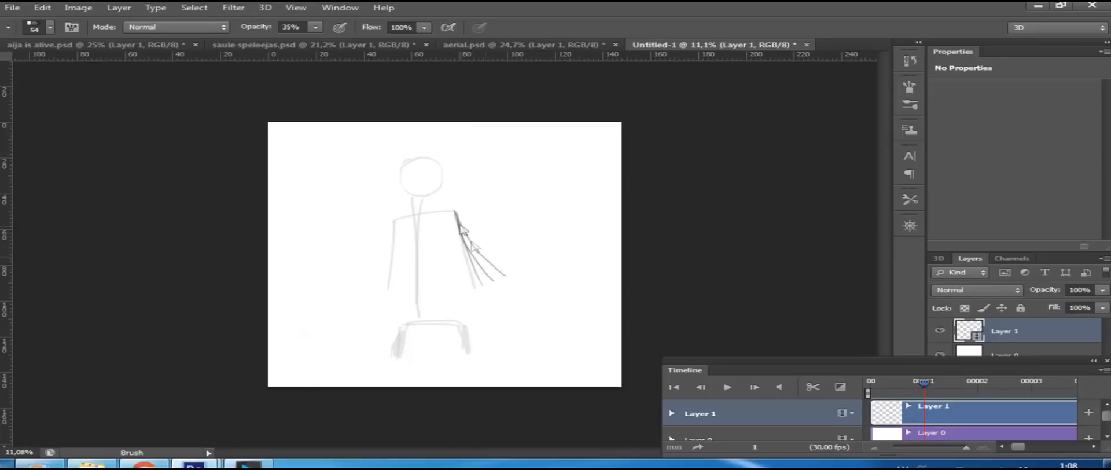
left_click_drag(461, 226, 517, 266)
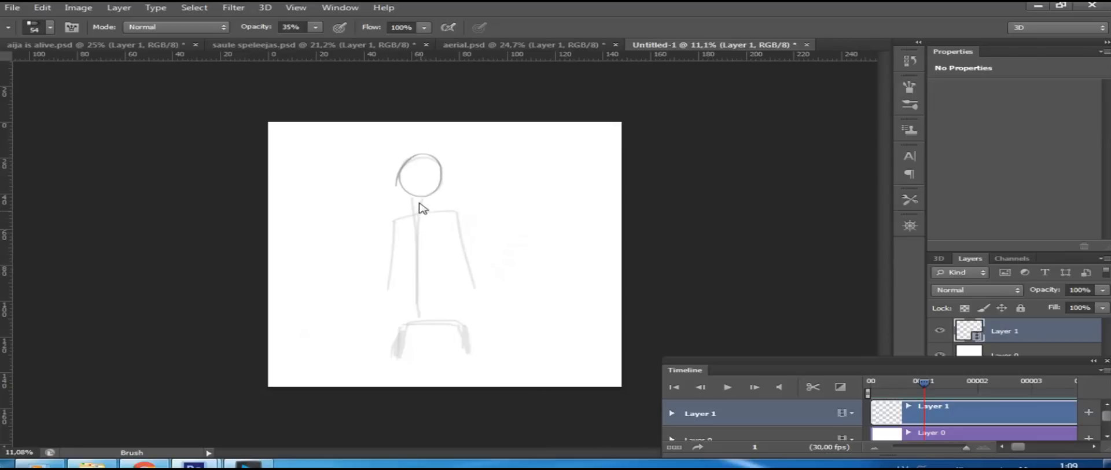
left_click_drag(421, 209, 446, 220)
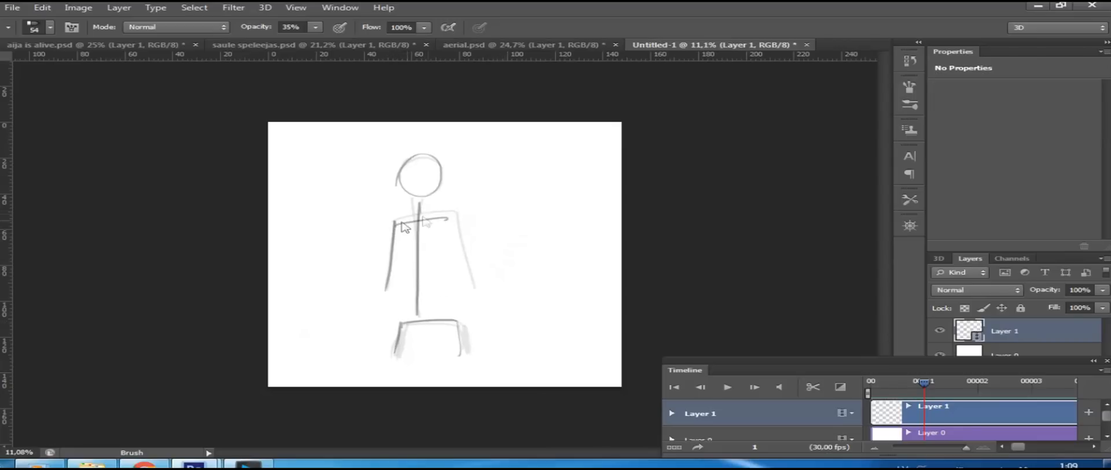
left_click_drag(396, 226, 448, 221)
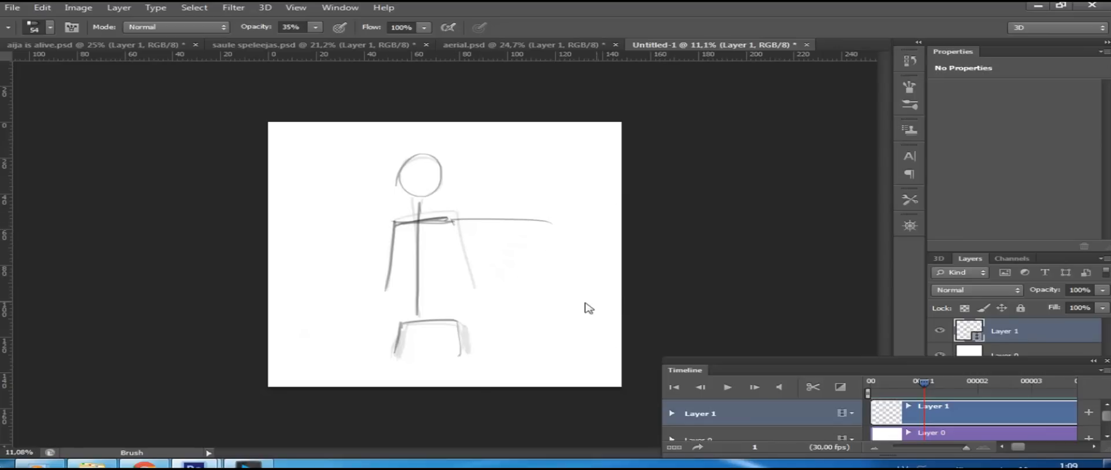
mouse_move(736, 267)
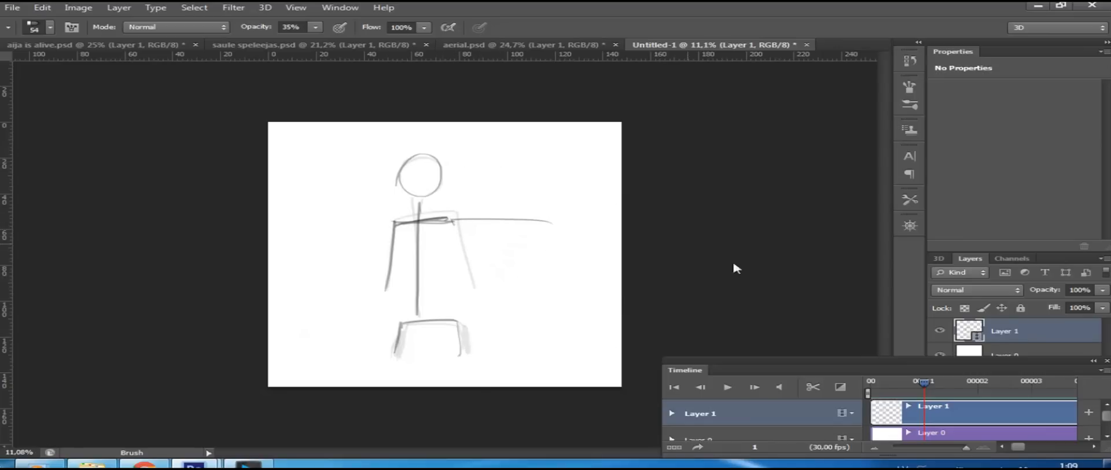
mouse_move(957, 413)
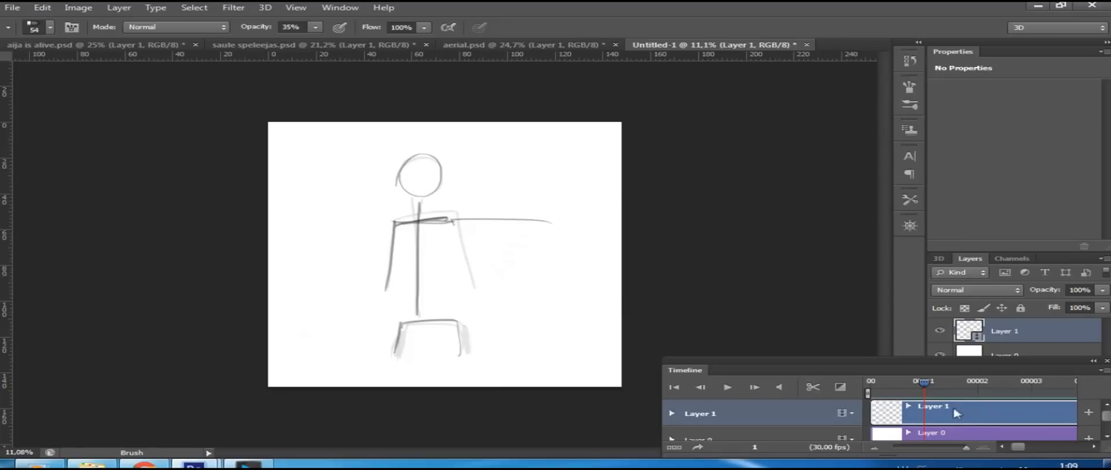
mouse_move(974, 424)
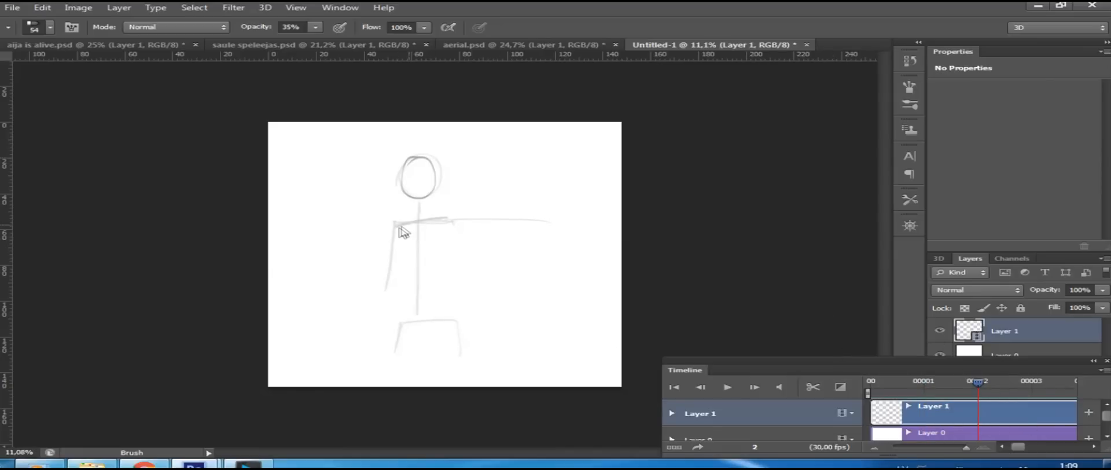
Step: Paint the arm raised diagonally up toward the top right on frame 2
left_click_drag(437, 223, 500, 138)
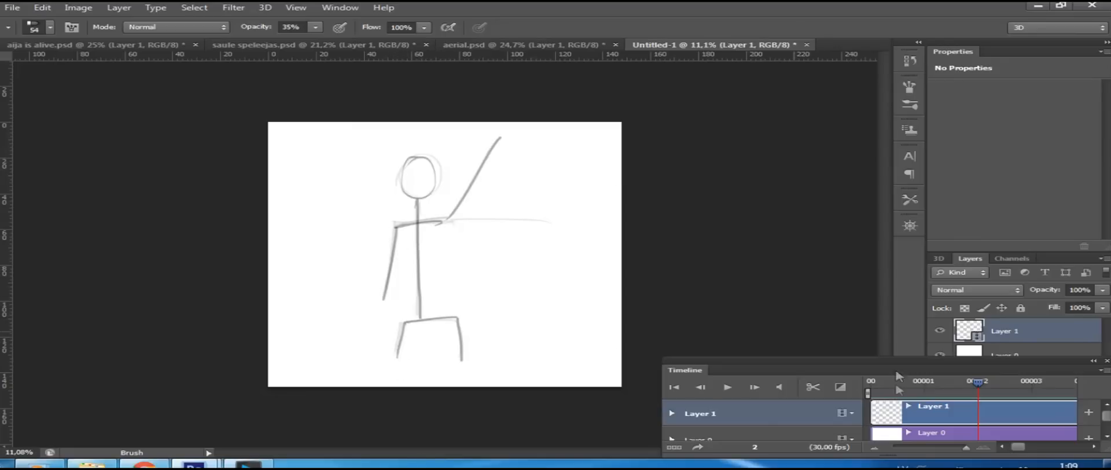
mouse_move(948, 325)
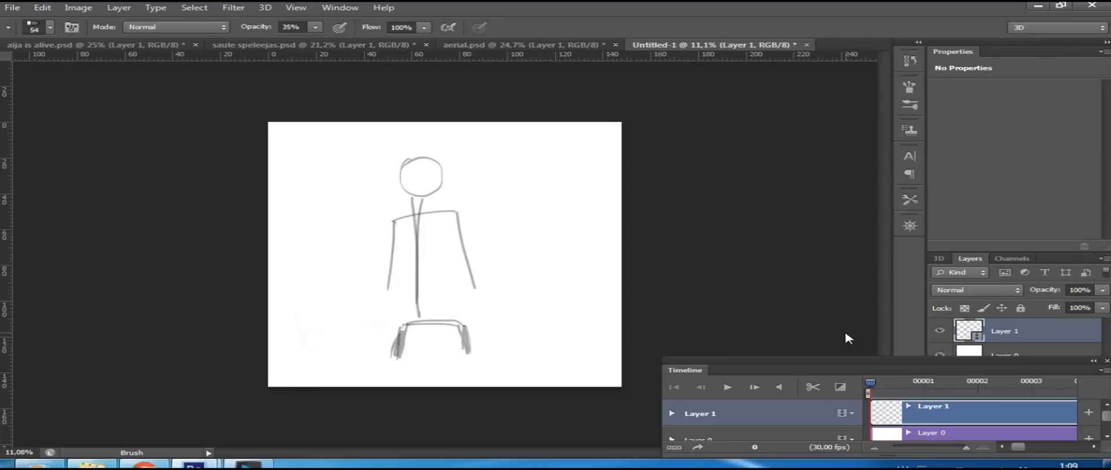
mouse_move(900, 370)
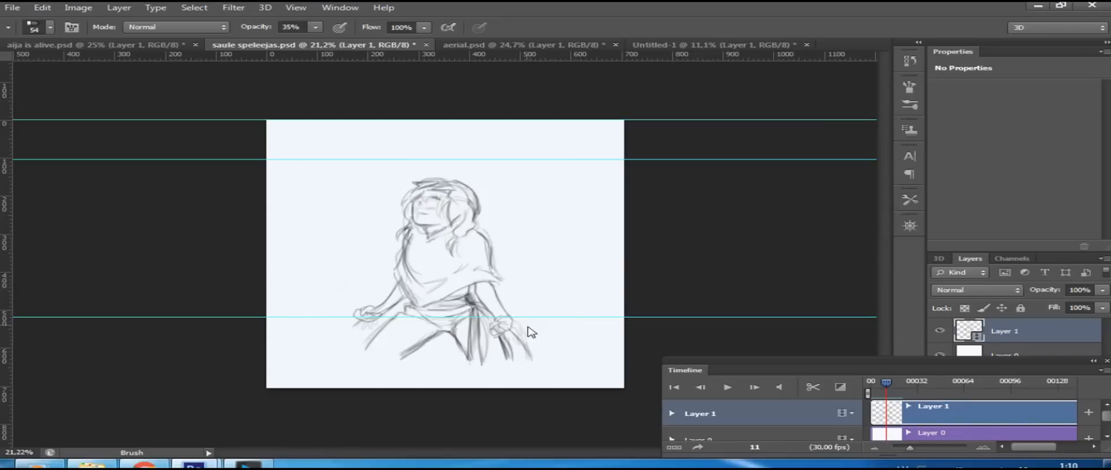
mouse_move(552, 328)
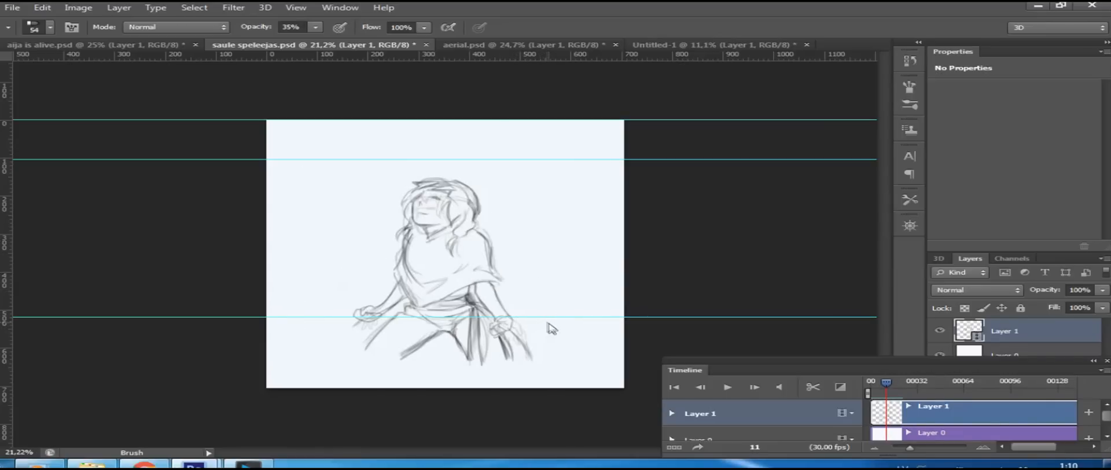
mouse_move(524, 327)
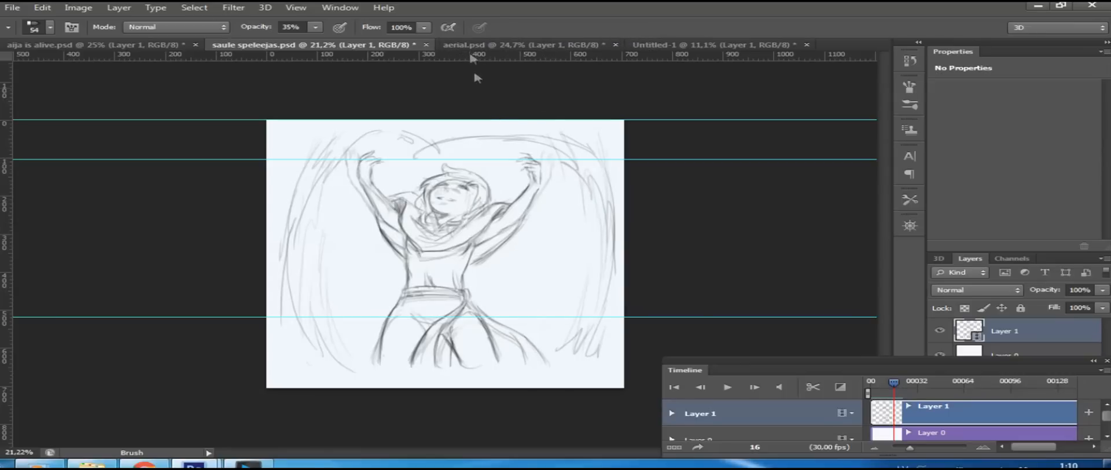
Step: Switch to the aerial.psd document and scrub its timeline to the flipping figure
left_click(526, 44)
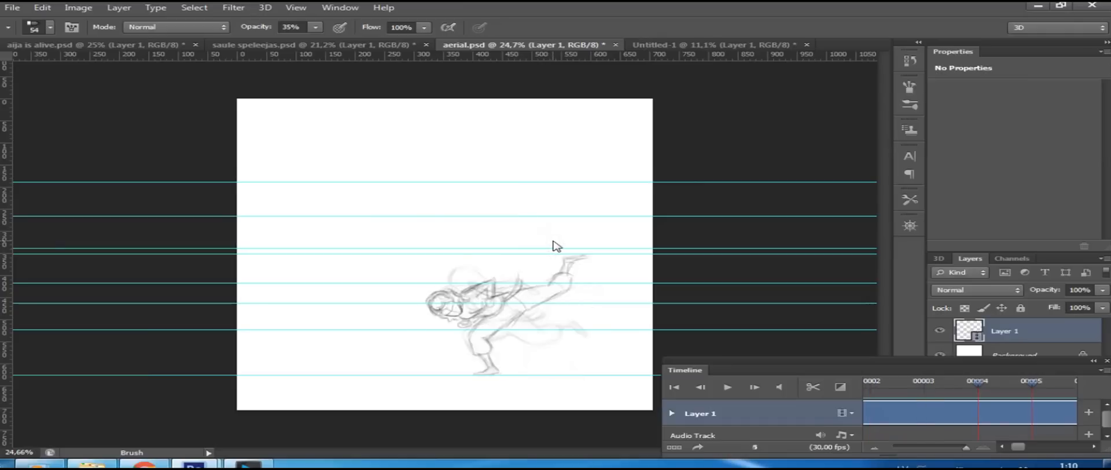
left_click(727, 386)
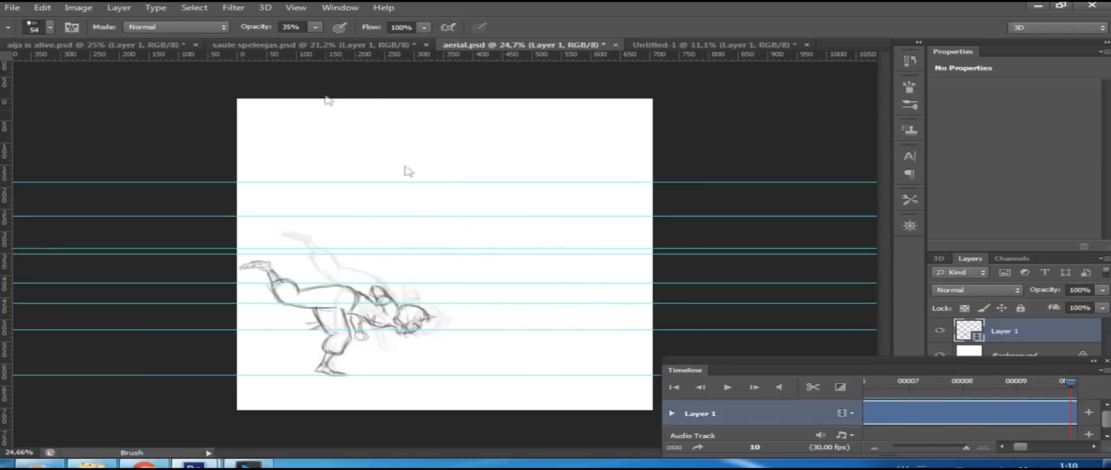
Step: Switch back to the Untitled-1 stick-figure document
left_click(712, 45)
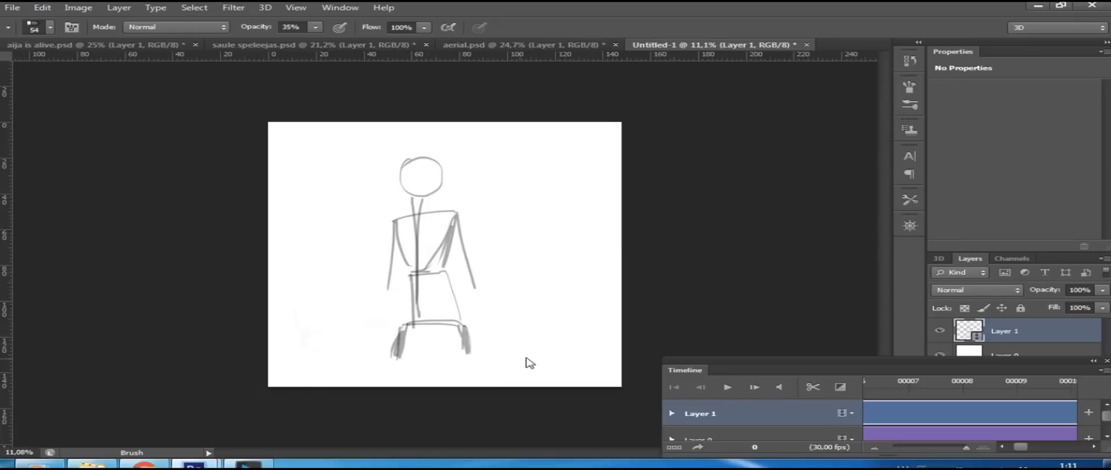
mouse_move(974, 400)
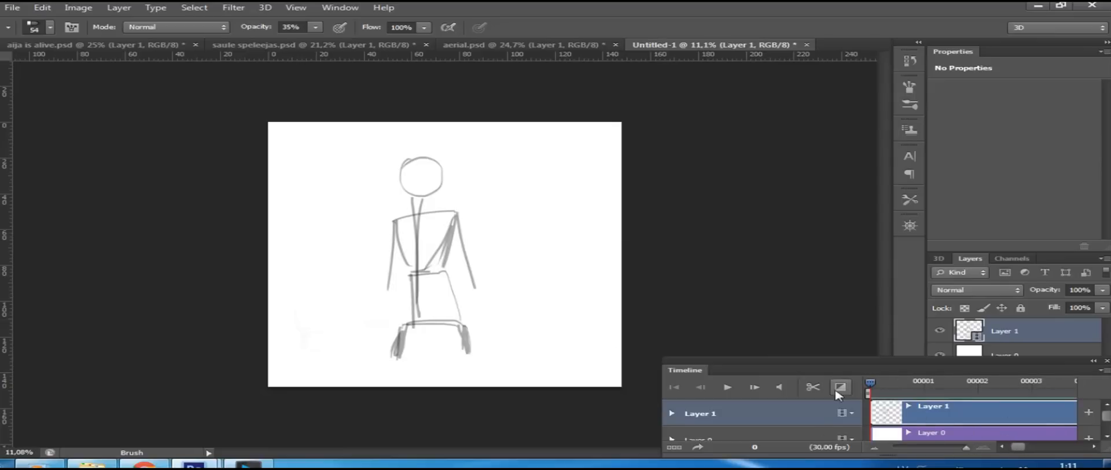
mouse_move(658, 447)
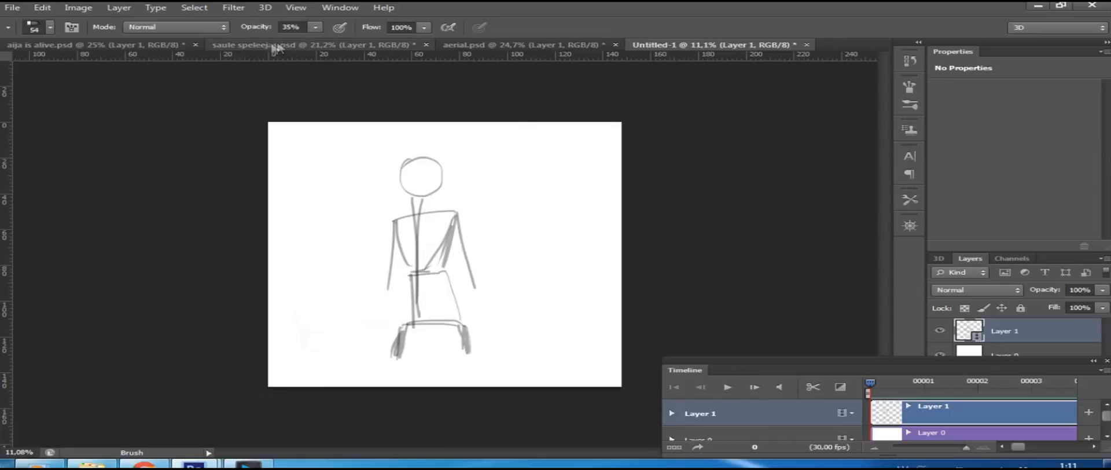
Step: Switch to the saule speleejas.psd document at its arms-raised frame
left_click(255, 45)
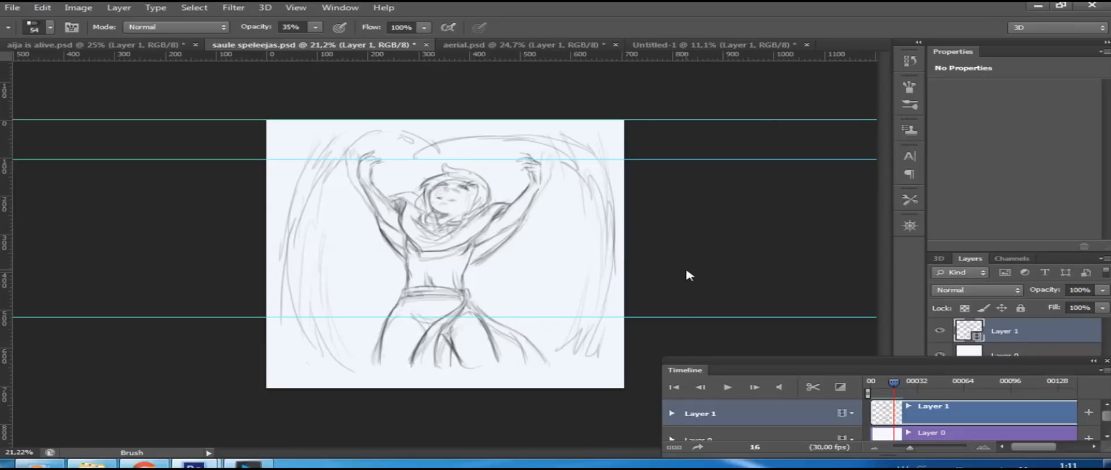
mouse_move(630, 337)
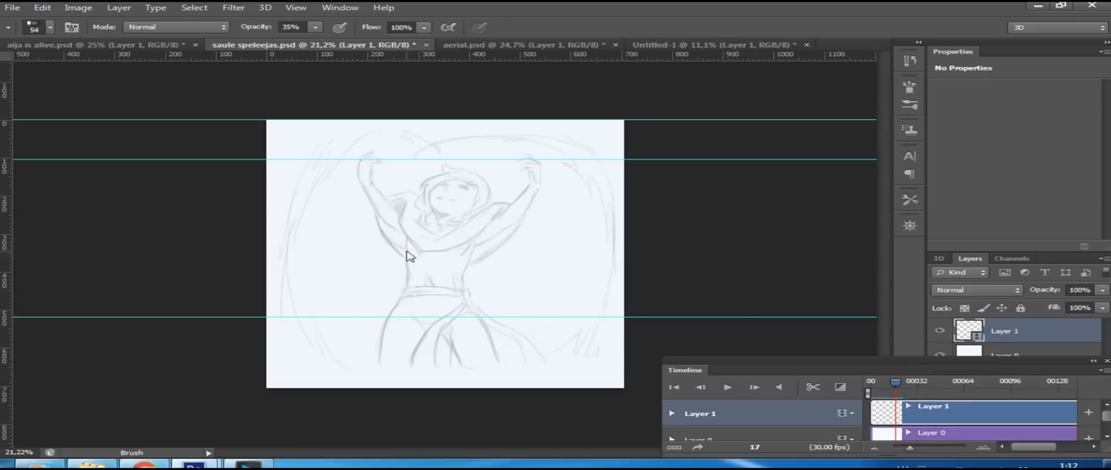
mouse_move(118, 63)
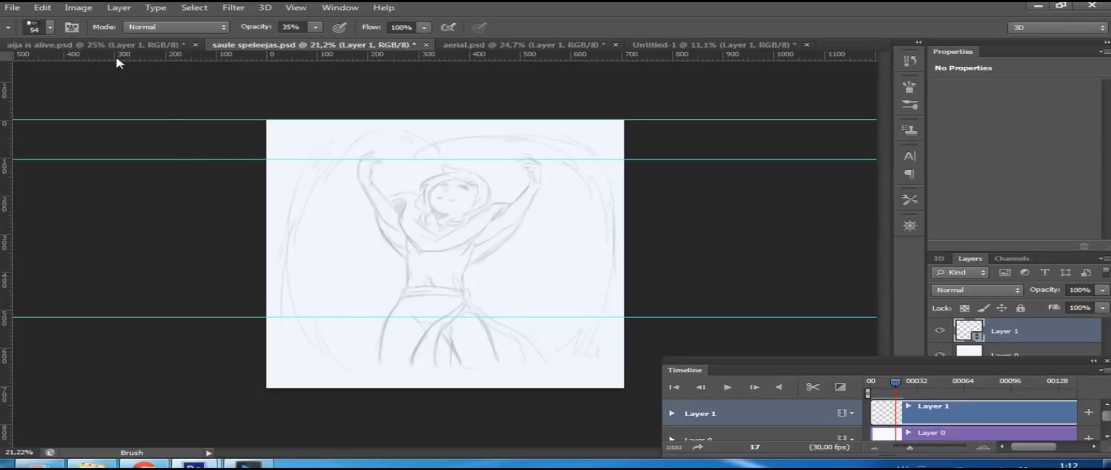
Step: Prepare frame 17 so the arms-raised sketch shows as a faint onion-skin ghost
left_click(50, 28)
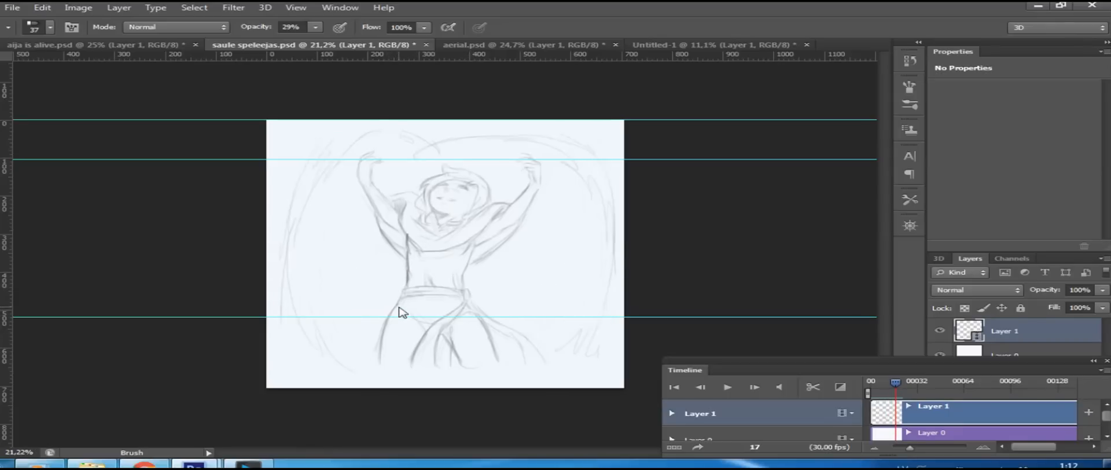
Step: Sketch darker leg lines and retrace the raised arms over the ghosted pose on frame 17
left_click_drag(403, 308, 397, 374)
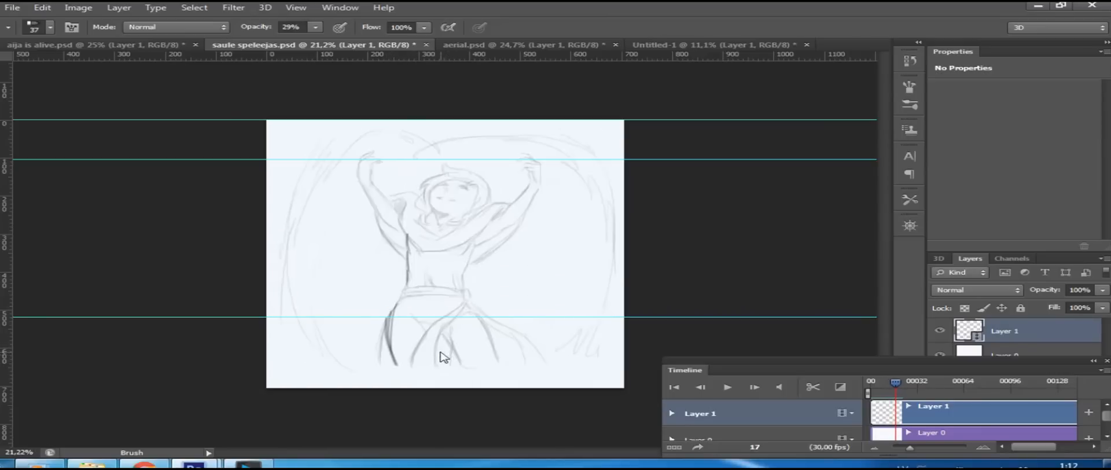
left_click_drag(443, 357, 461, 333)
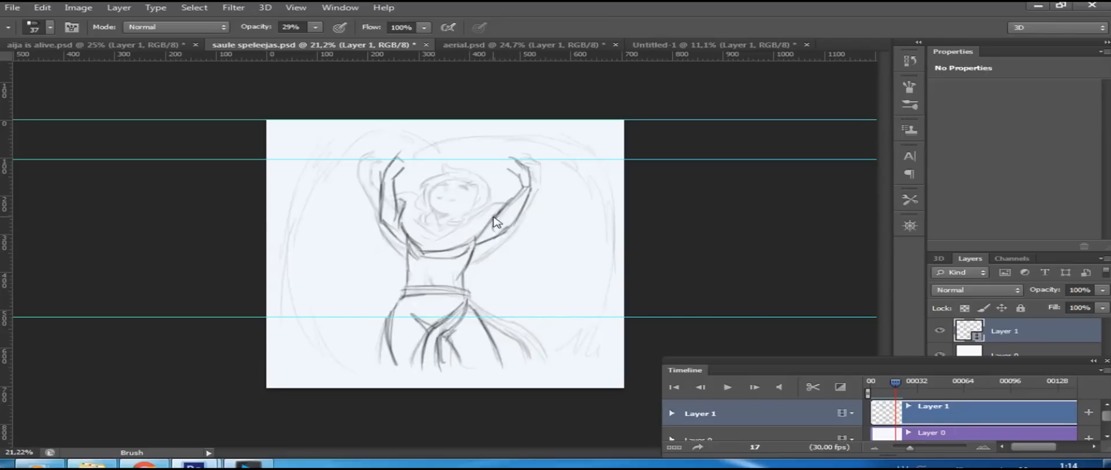
left_click_drag(496, 213, 424, 230)
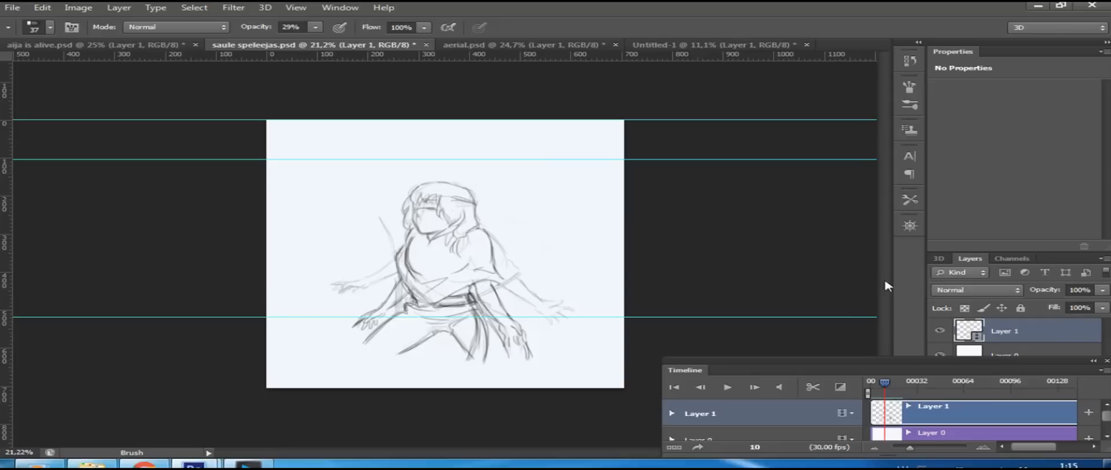
mouse_move(896, 345)
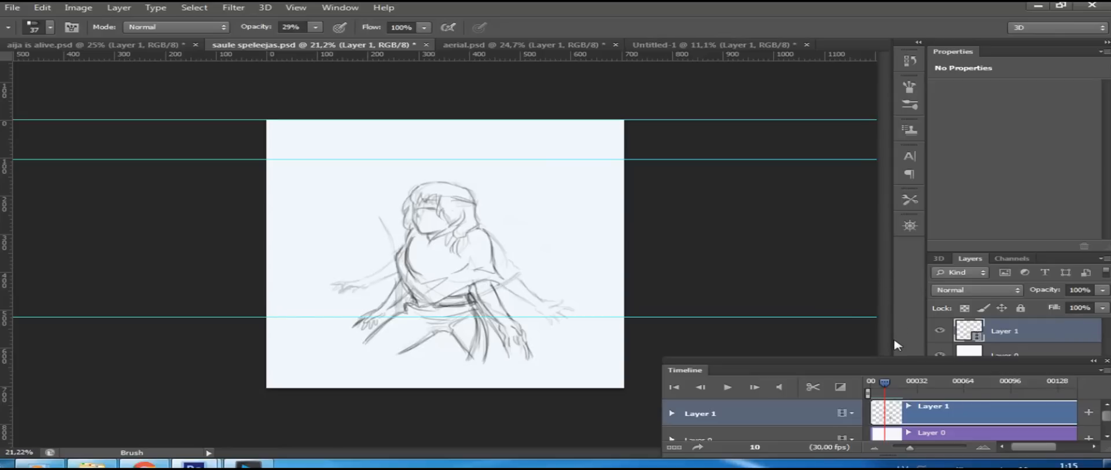
mouse_move(897, 341)
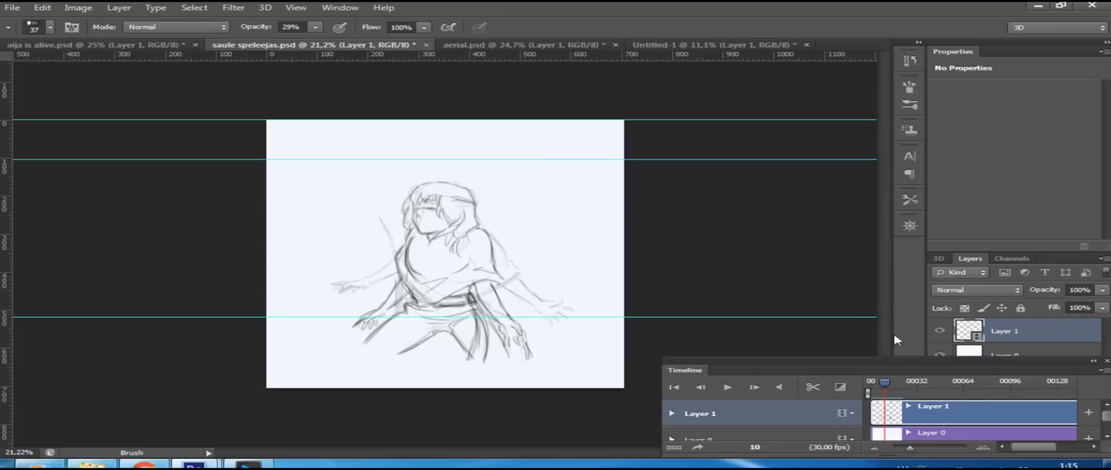
mouse_move(894, 339)
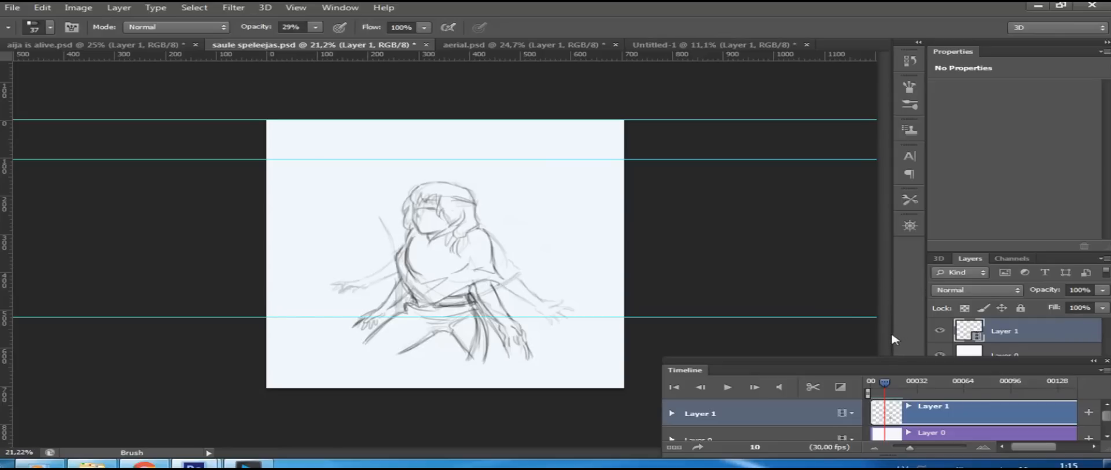